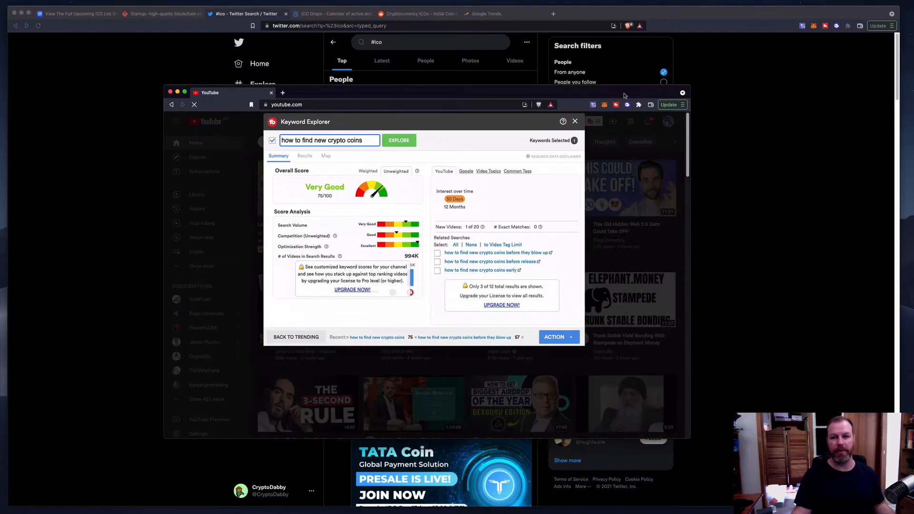
mouse_move(650, 93)
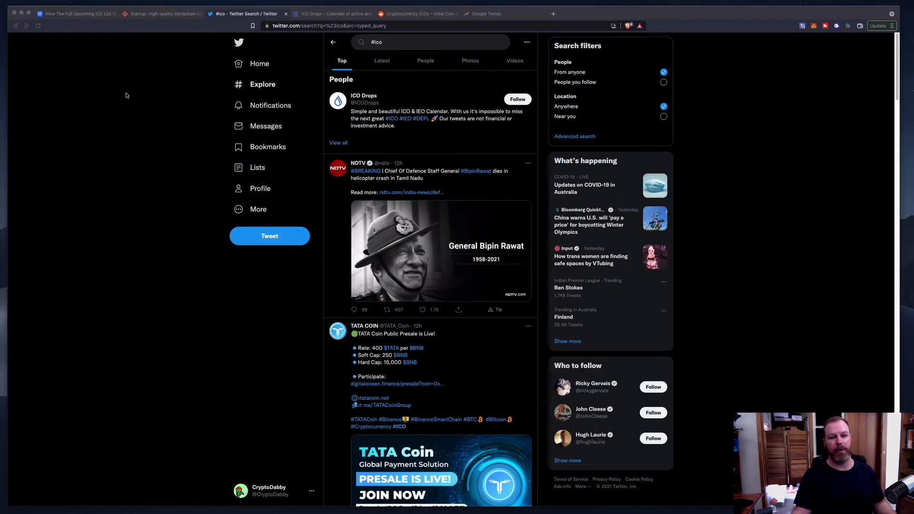
- Close the YouTube window to reveal the Twitter #ico search results
click(76, 13)
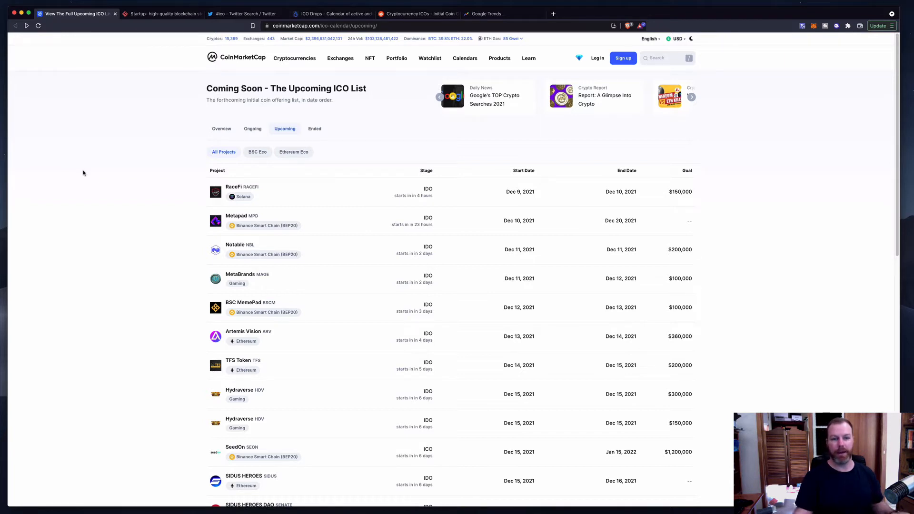
mouse_move(198, 180)
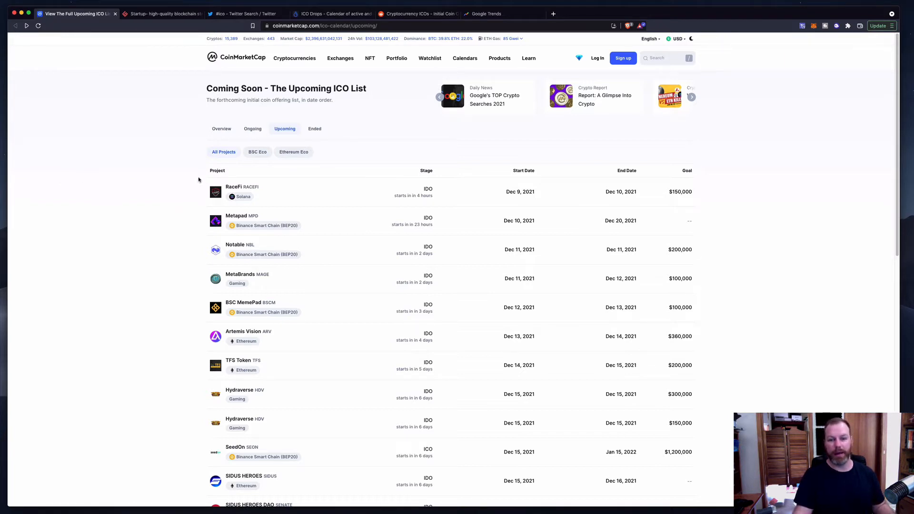
mouse_move(143, 184)
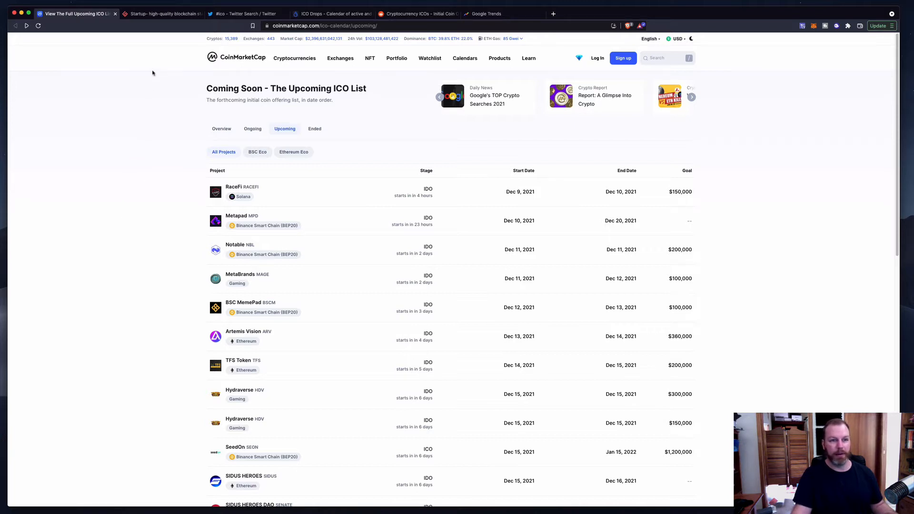
mouse_move(127, 219)
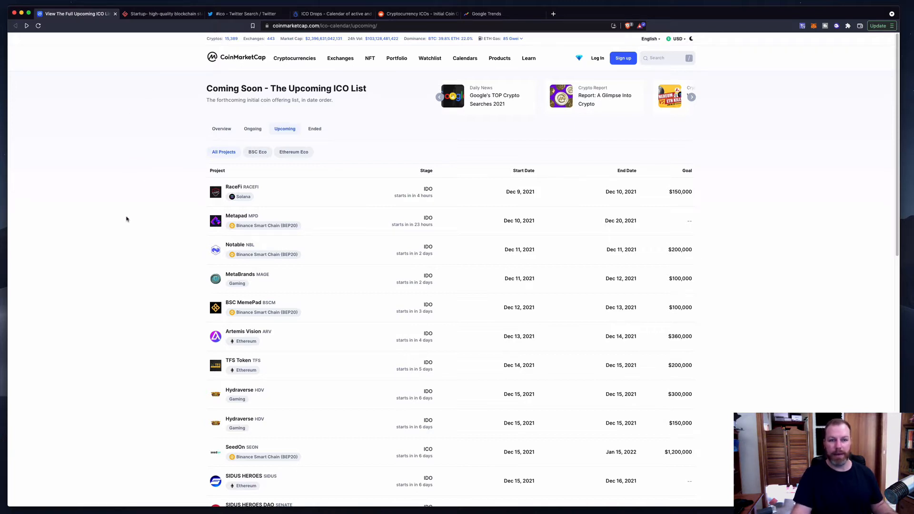
mouse_move(134, 220)
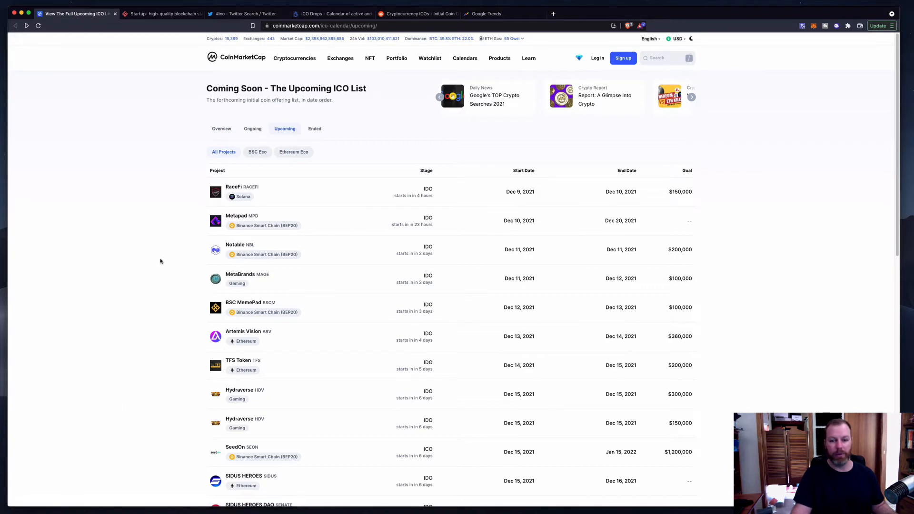
mouse_move(147, 301)
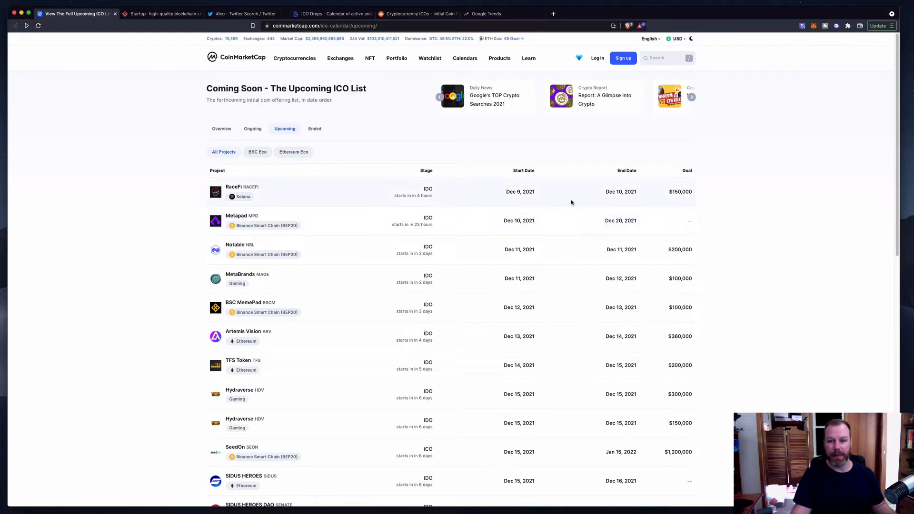
mouse_move(261, 229)
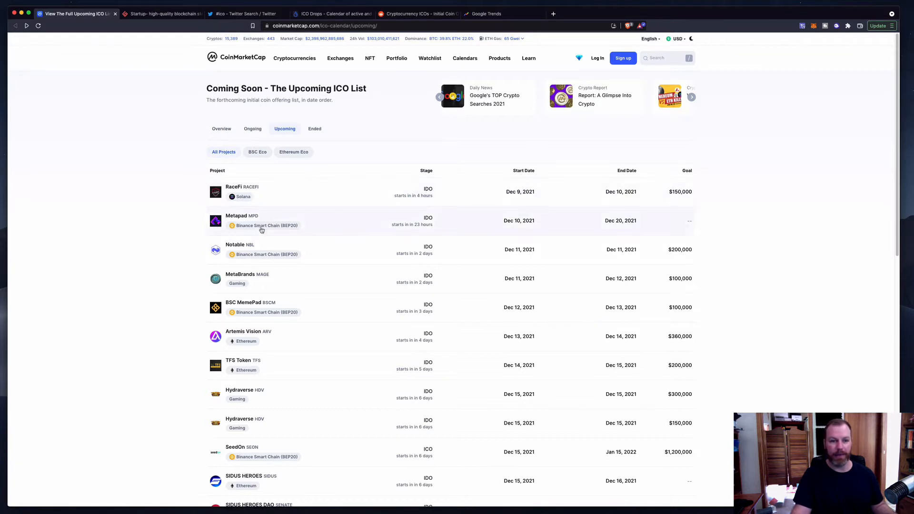
mouse_move(238, 188)
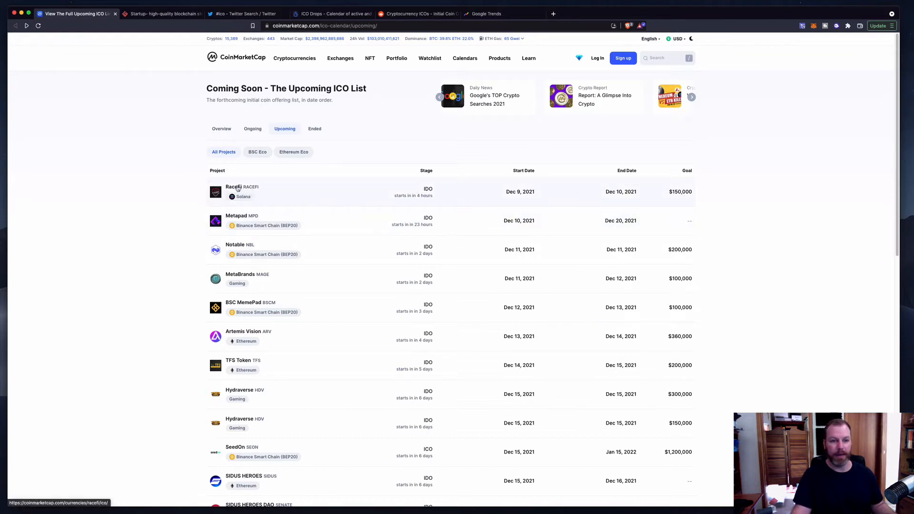
- Open RaceFi's ICO page from the CoinMarketCap Upcoming ICO List
click(233, 186)
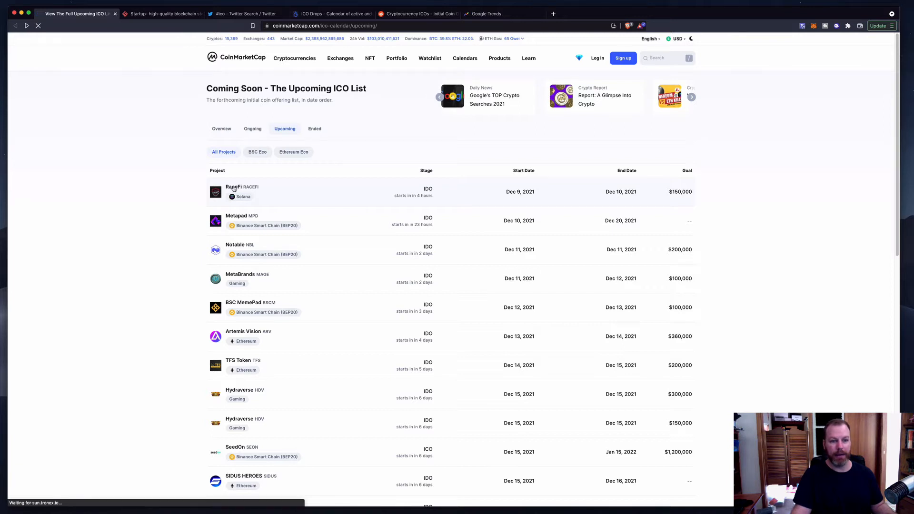
click(233, 189)
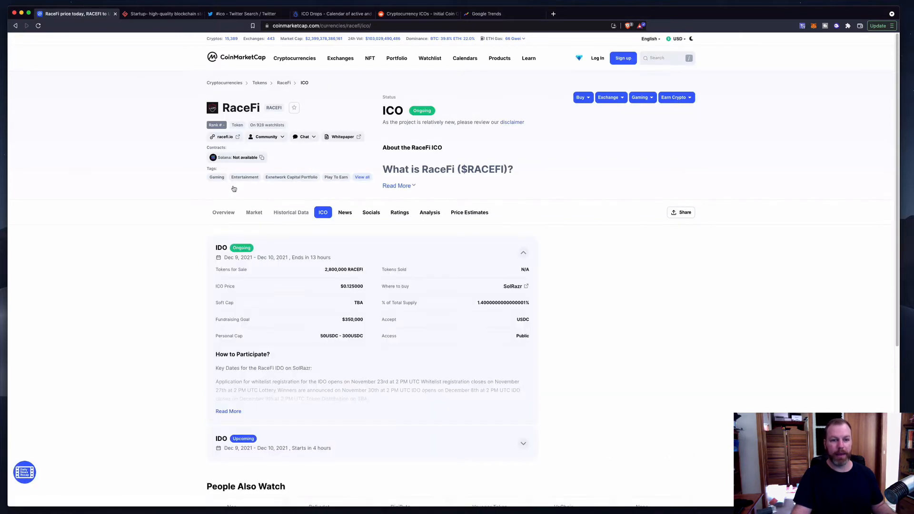
mouse_move(239, 190)
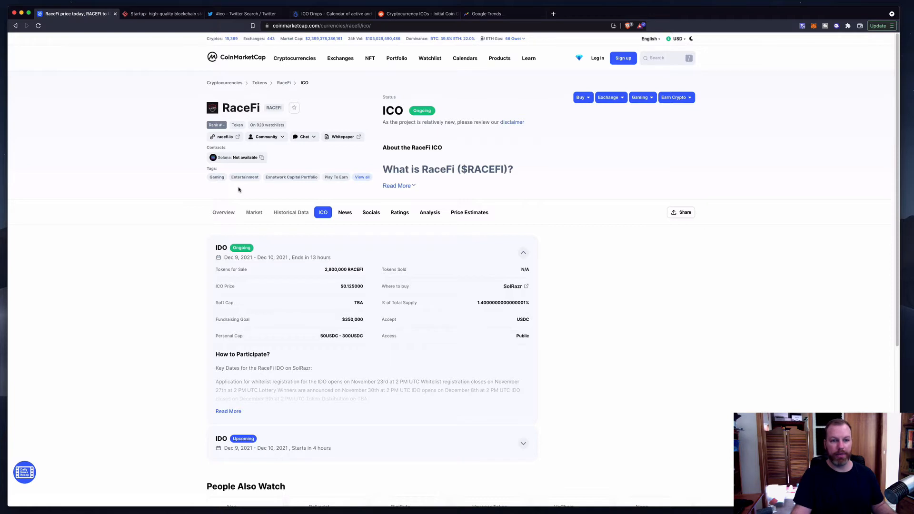
- Follow CoinMarketCap's Twitter link to RaceFi's Twitter profile
click(266, 136)
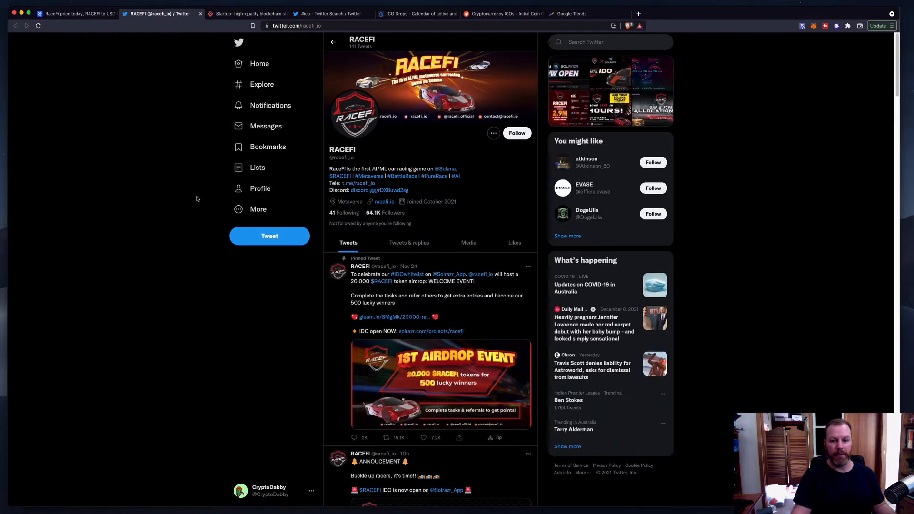
mouse_move(118, 205)
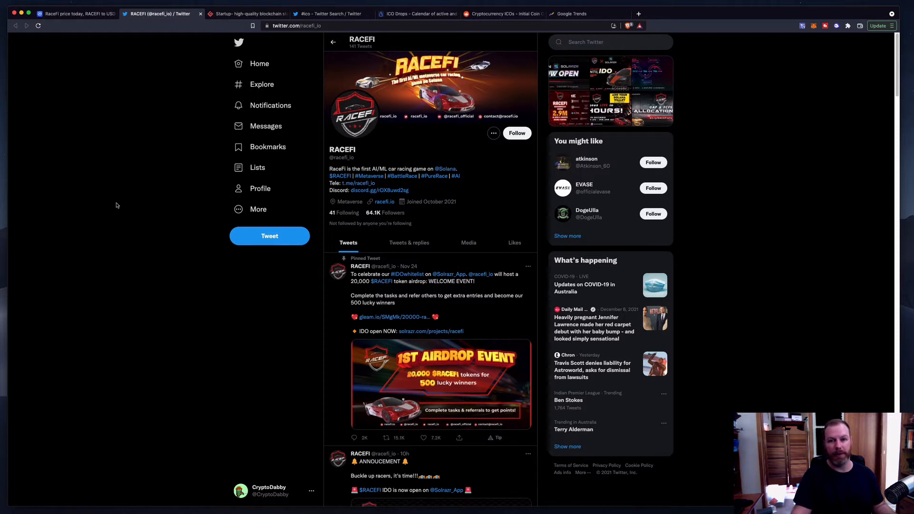
mouse_move(174, 304)
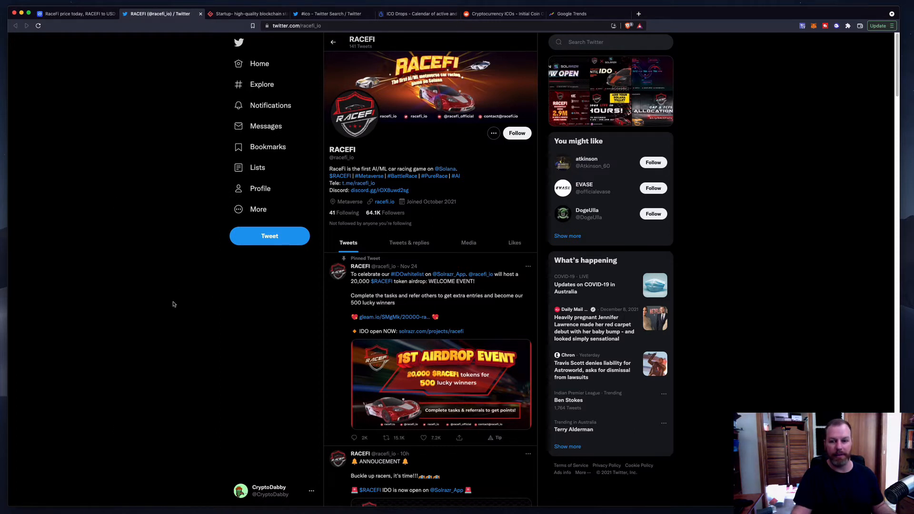
mouse_move(288, 323)
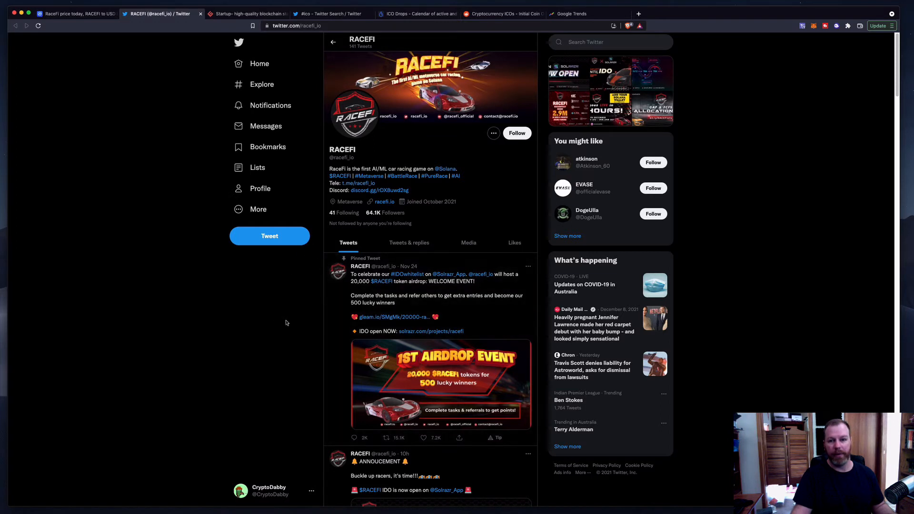
mouse_move(122, 152)
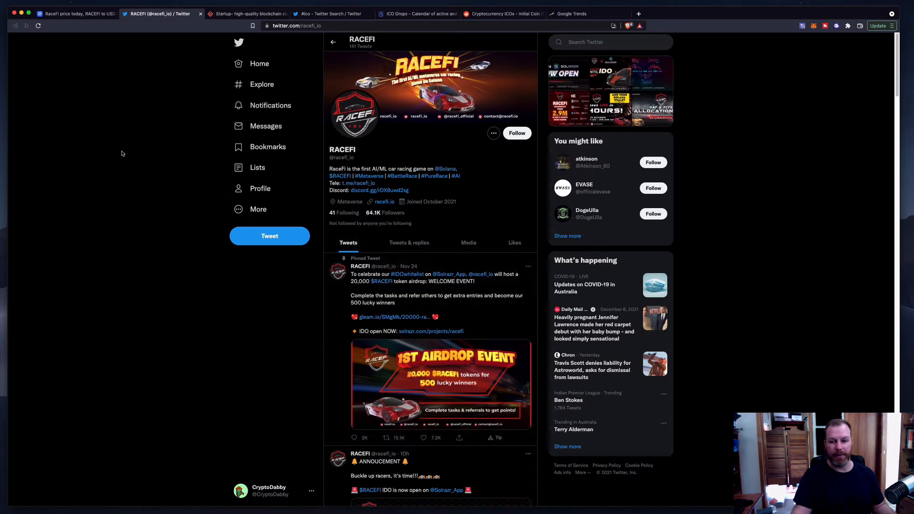
mouse_move(93, 149)
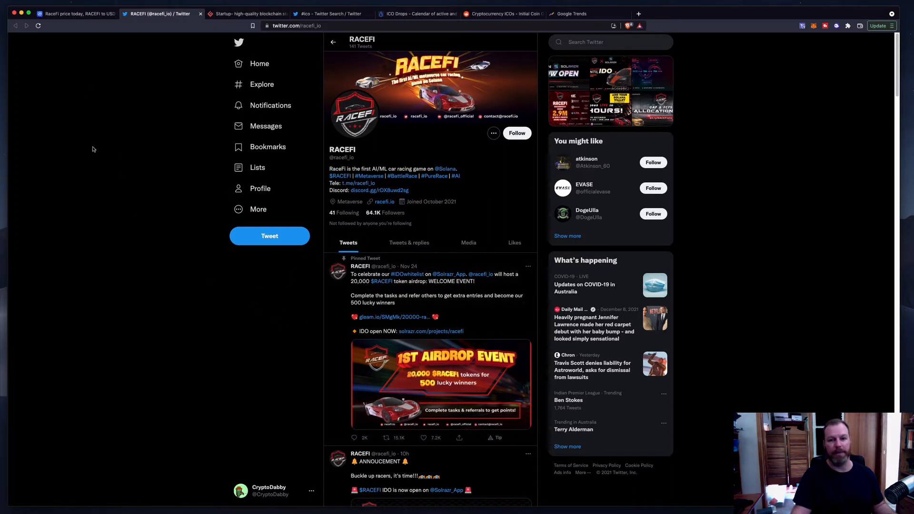
mouse_move(109, 53)
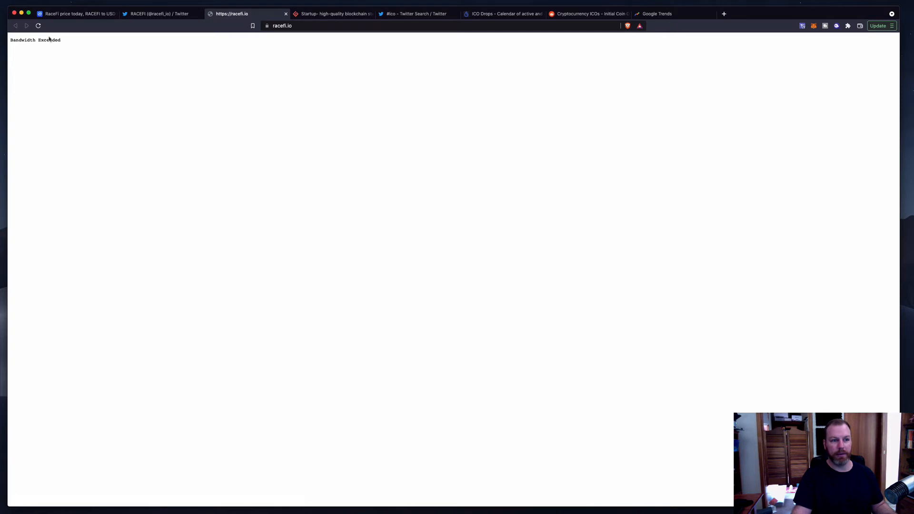
- Close the racefi.io tab, glance at CoinMarketCap, then return to RaceFi's Twitter tab
click(38, 26)
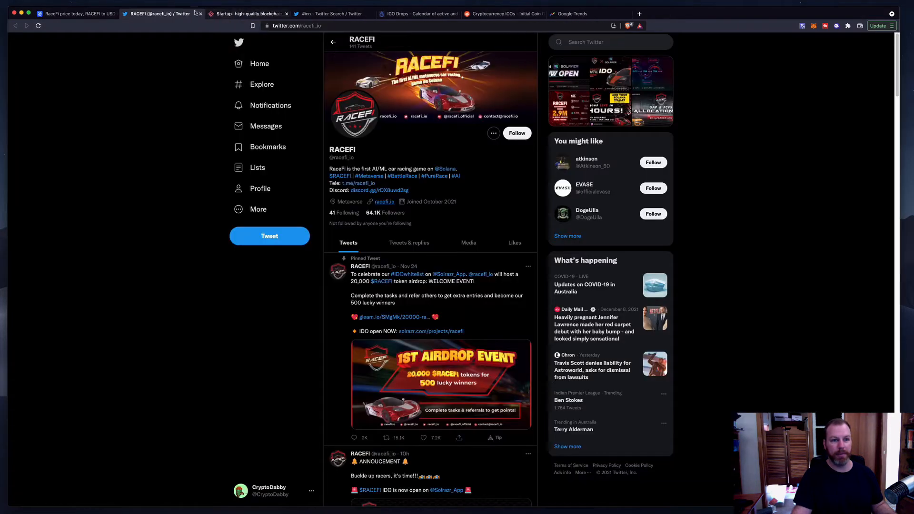
click(76, 14)
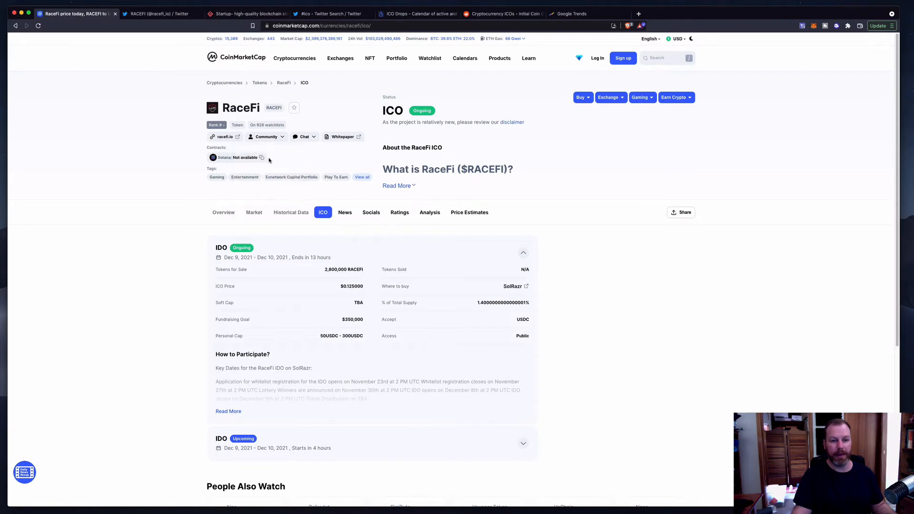
click(157, 14)
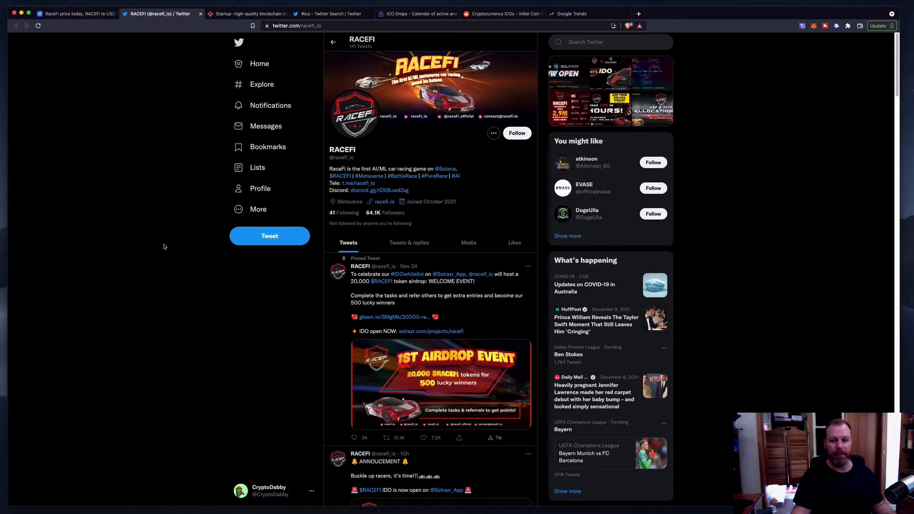
click(247, 14)
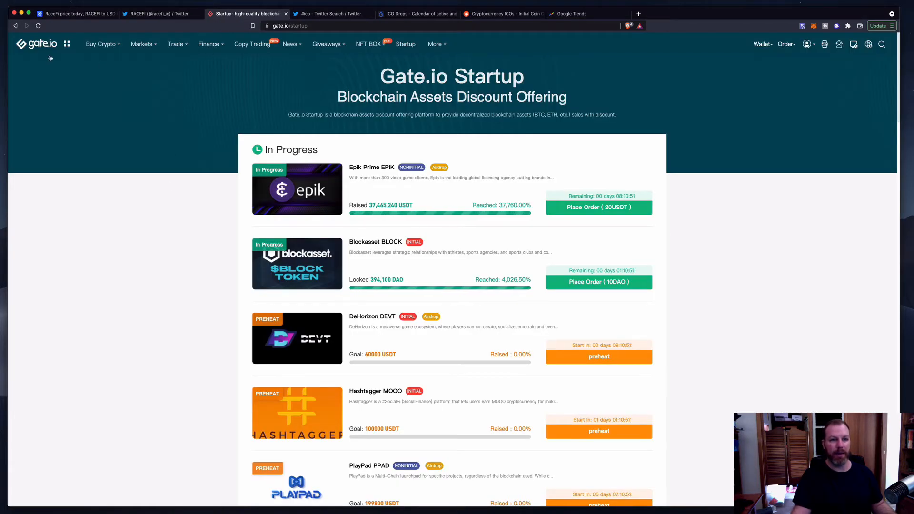
click(35, 43)
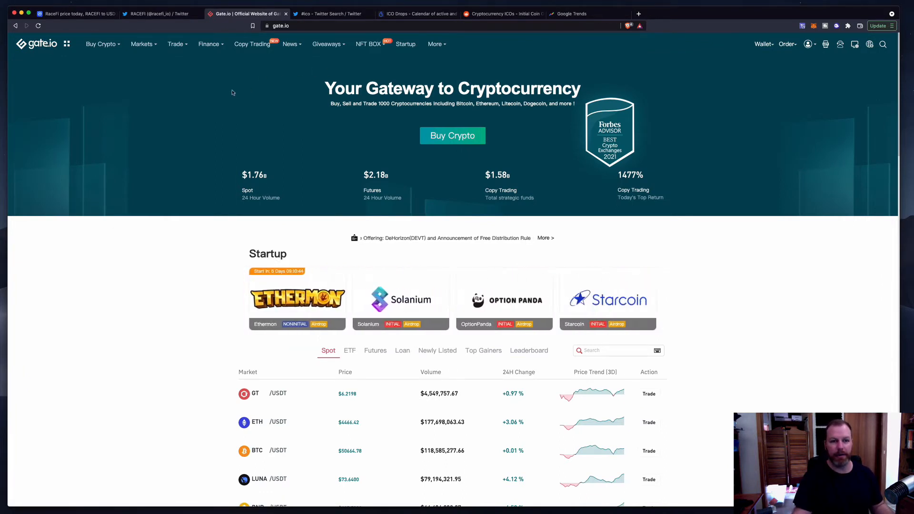
mouse_move(406, 46)
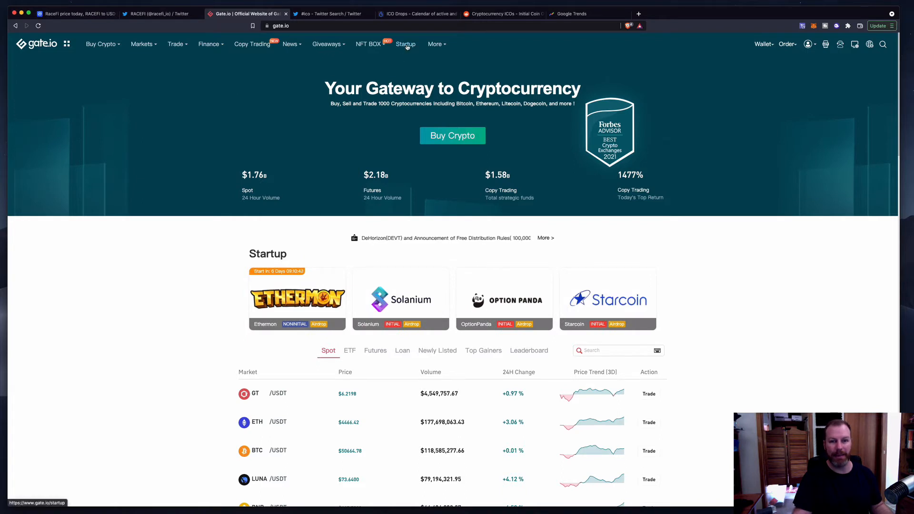
click(405, 44)
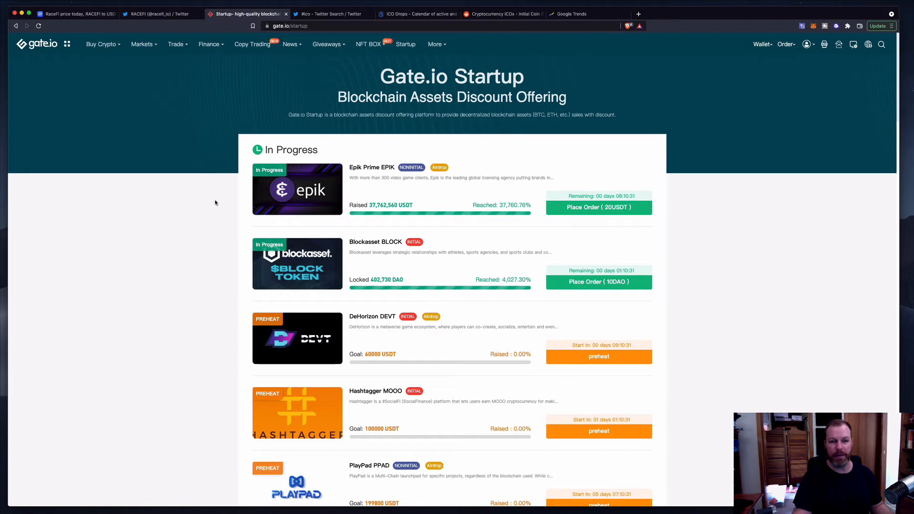
mouse_move(174, 358)
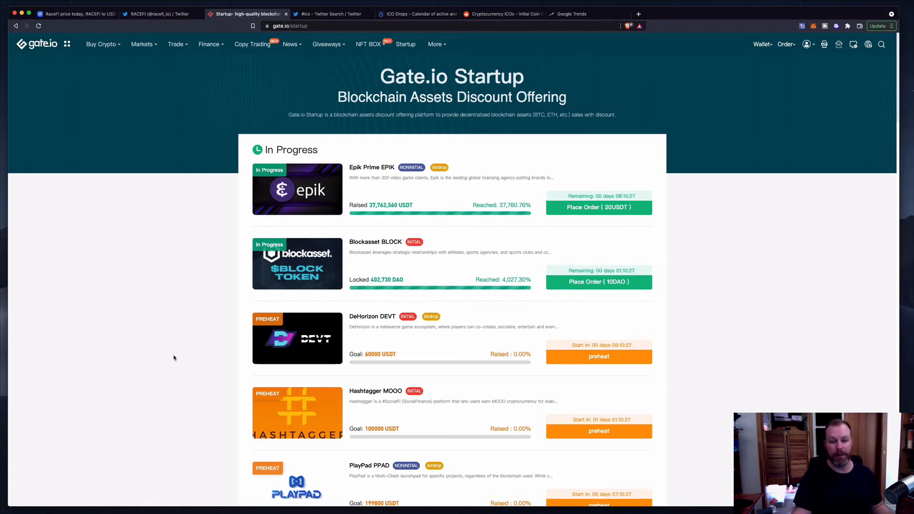
mouse_move(223, 244)
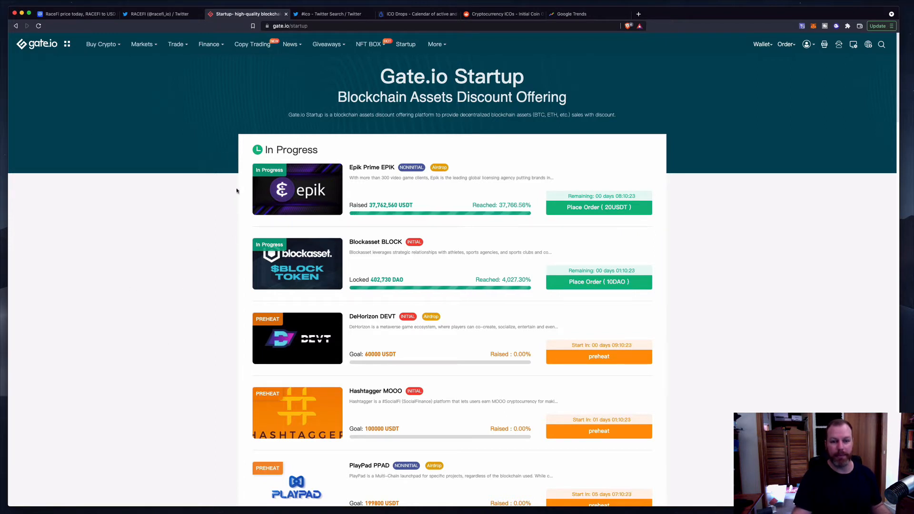
mouse_move(263, 213)
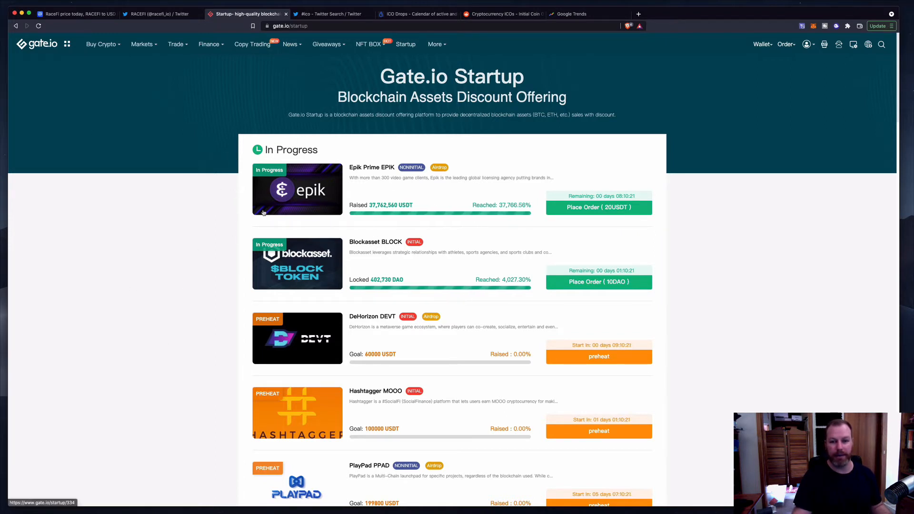
mouse_move(208, 205)
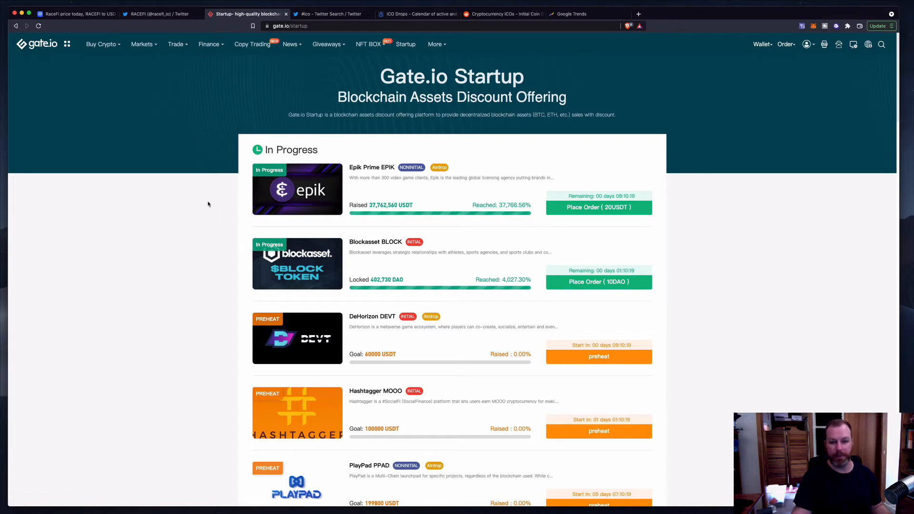
mouse_move(146, 276)
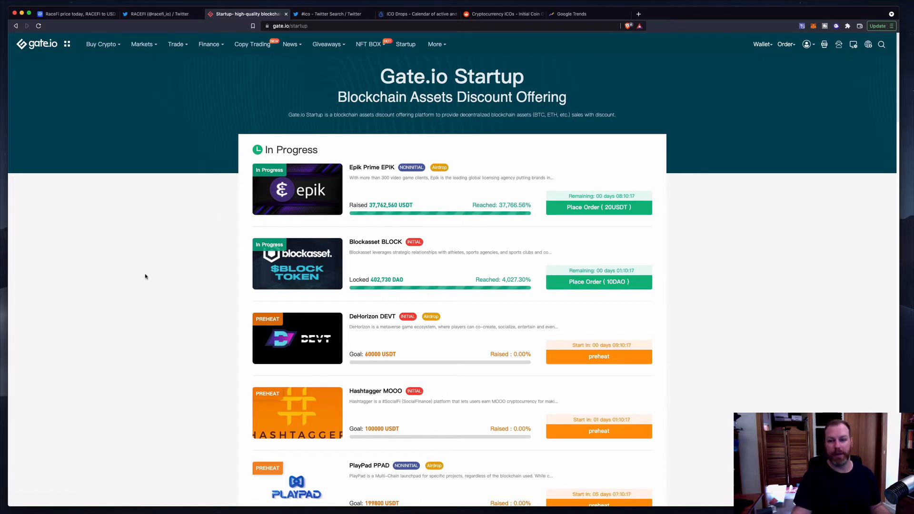
mouse_move(162, 203)
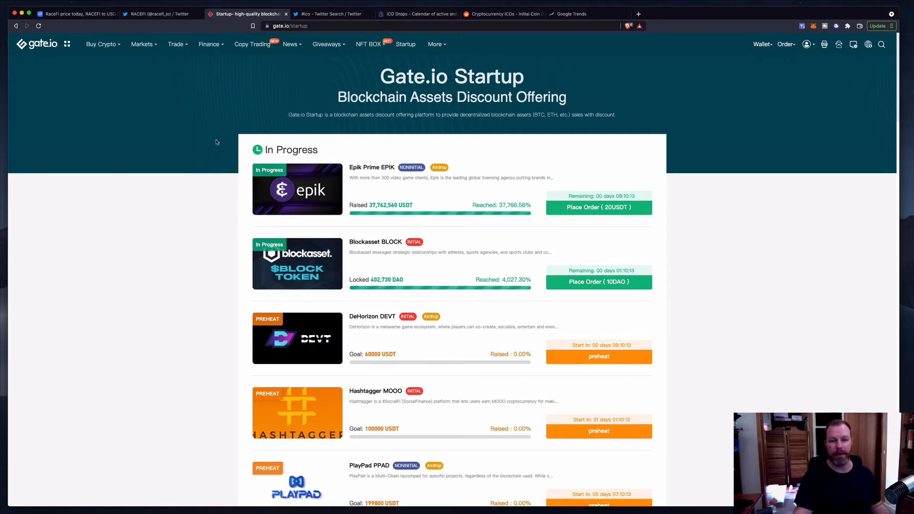
mouse_move(321, 158)
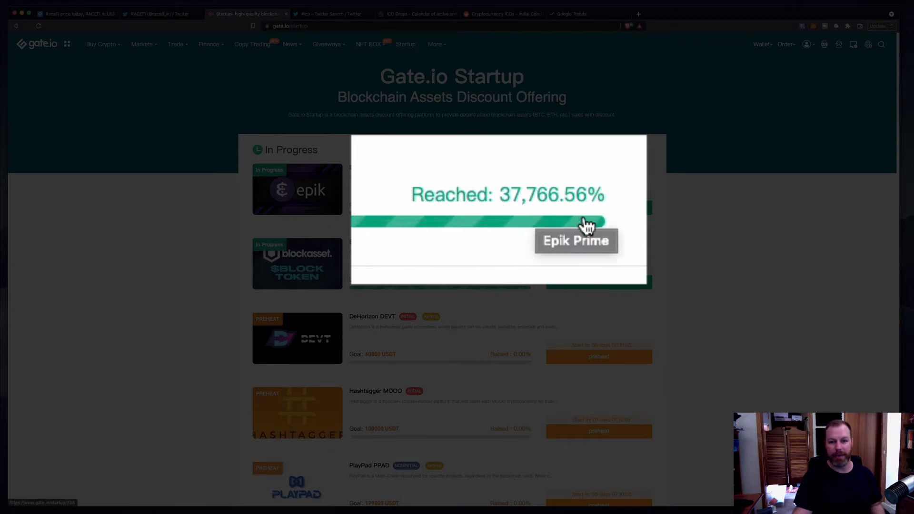
mouse_move(508, 211)
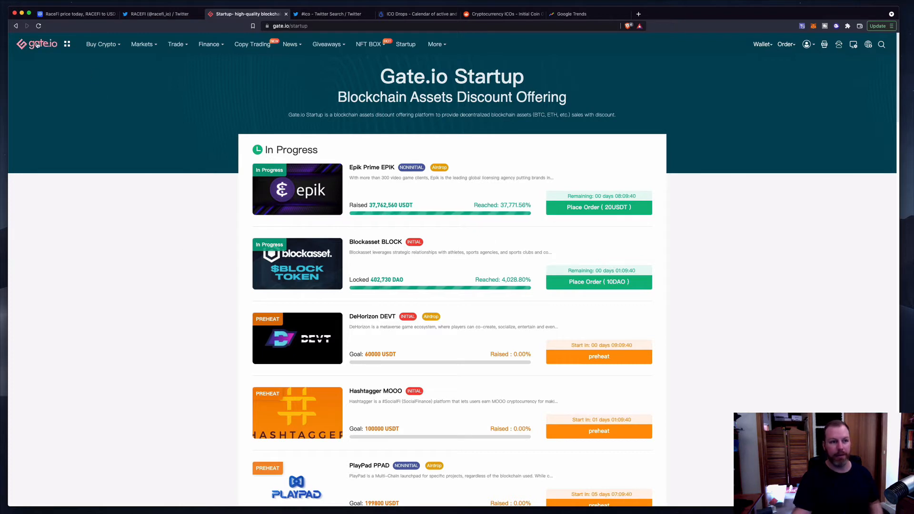
- Show Gate.io's Newly Listed coins, such as PBX and EPIK, from the home page
click(35, 43)
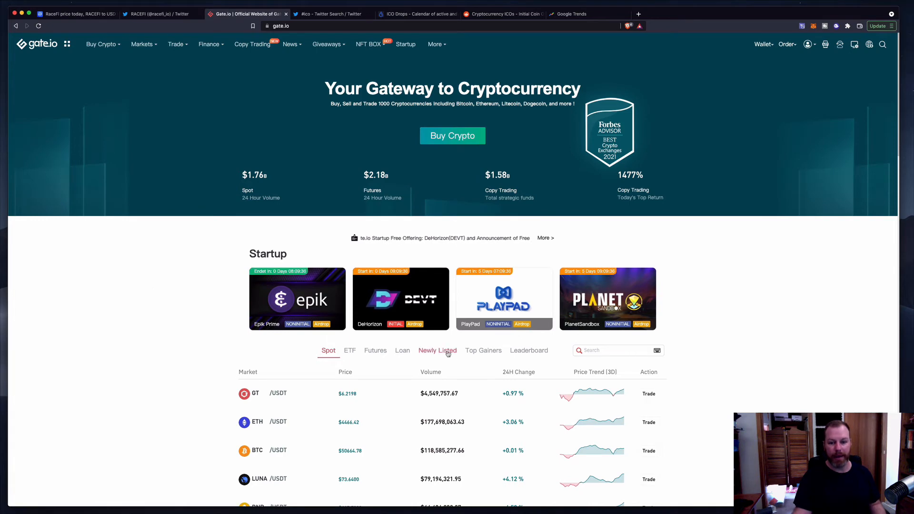
click(438, 350)
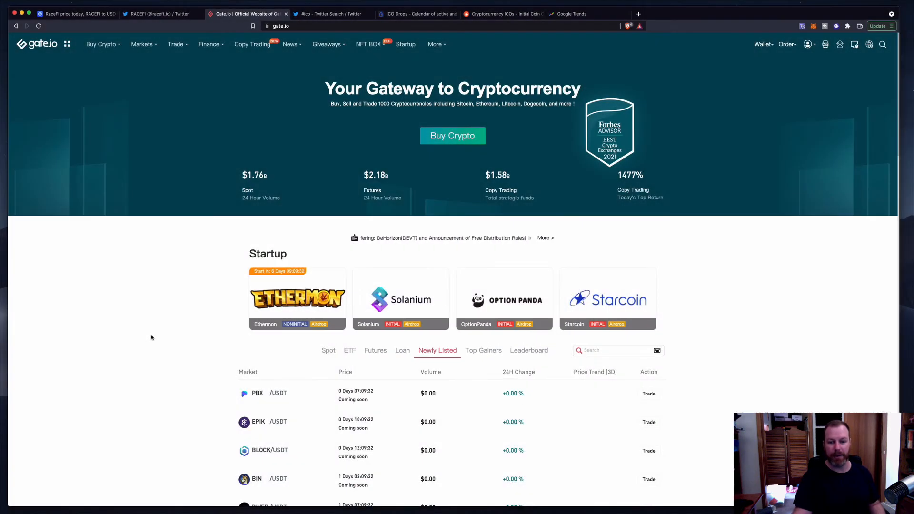
scroll(down, 3)
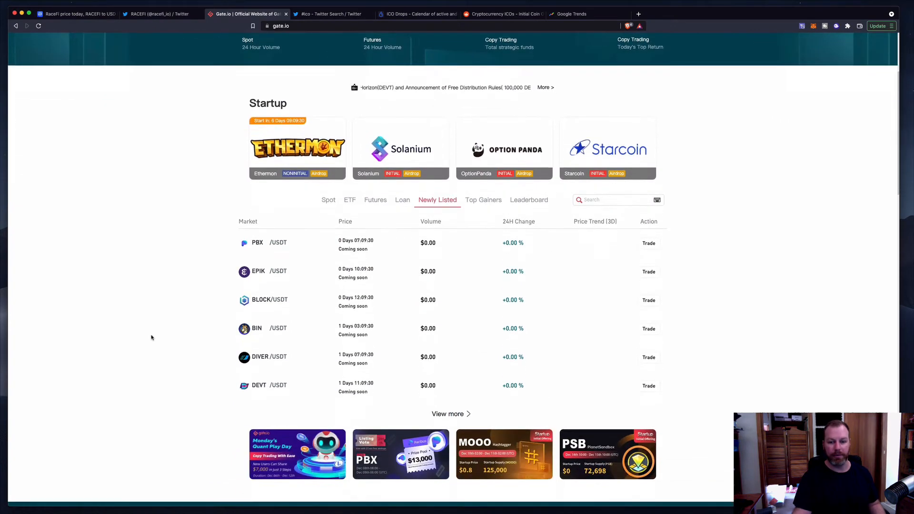
scroll(down, 3)
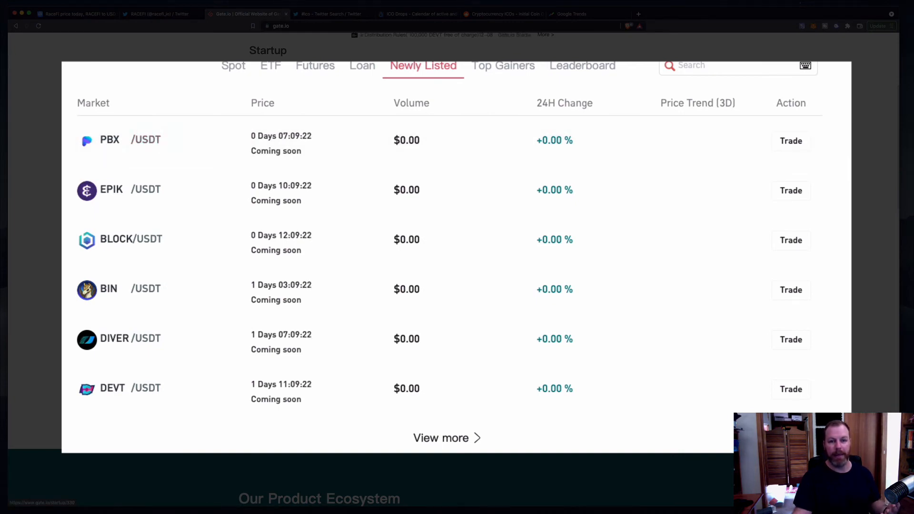
mouse_move(187, 163)
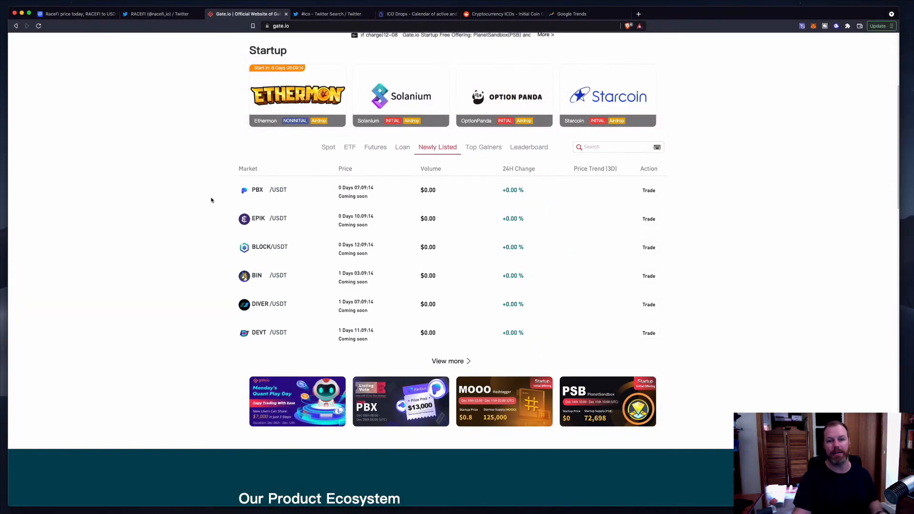
mouse_move(365, 192)
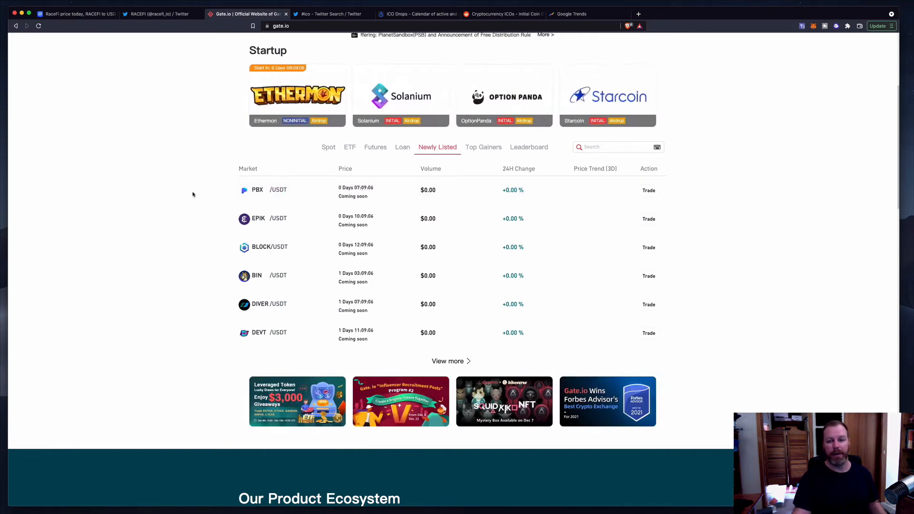
mouse_move(224, 199)
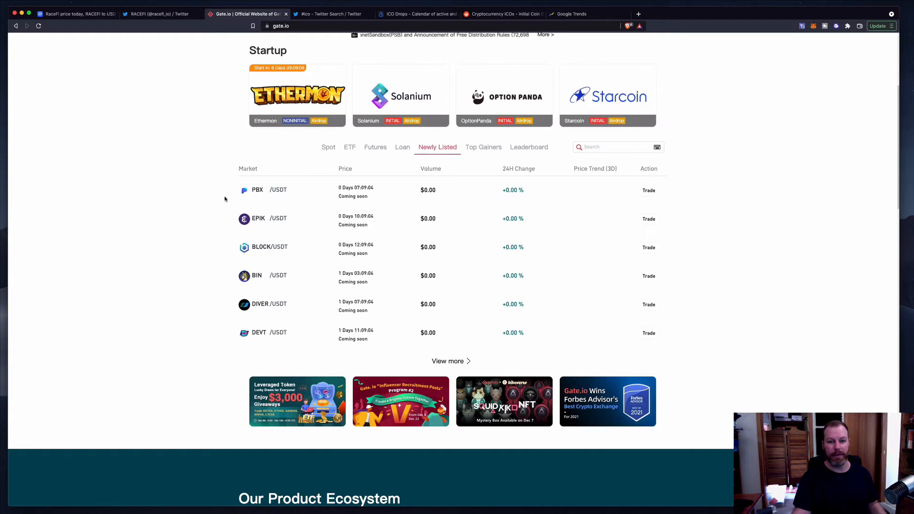
- Open the PBX/USDT trade page with its countdown to trading start
click(277, 194)
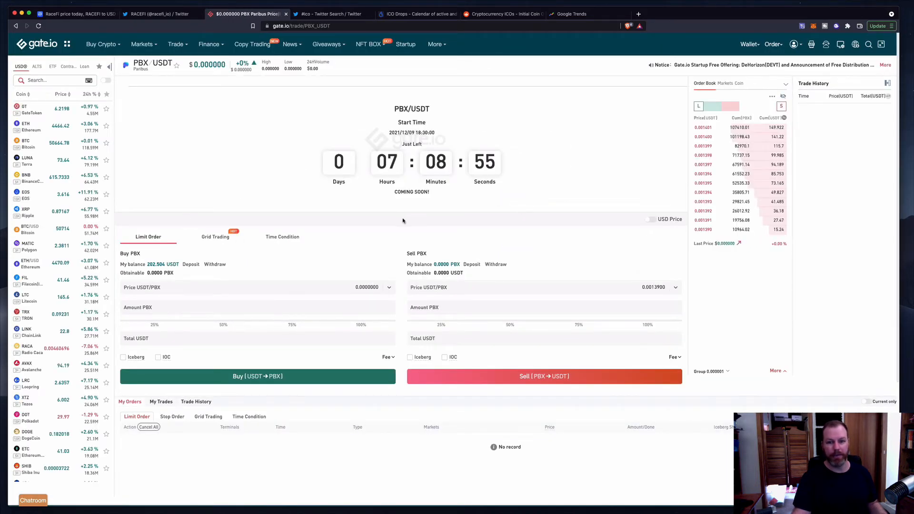
mouse_move(394, 228)
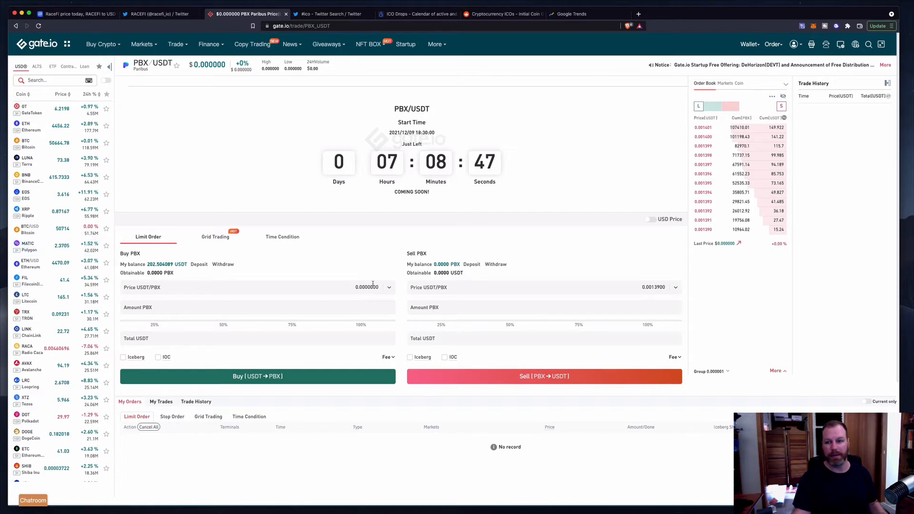
mouse_move(404, 258)
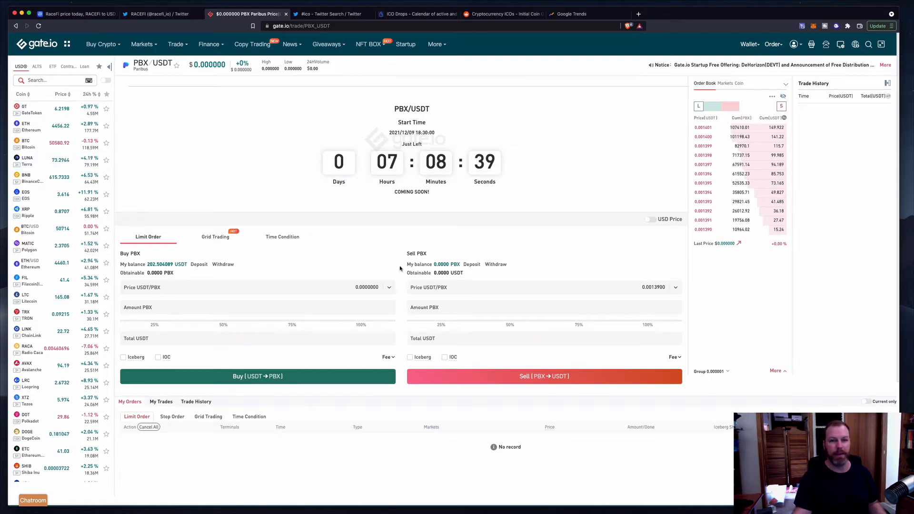
- Switch to the ICO Drops tab listing Sipher, XY Finance and Lumerin
click(361, 13)
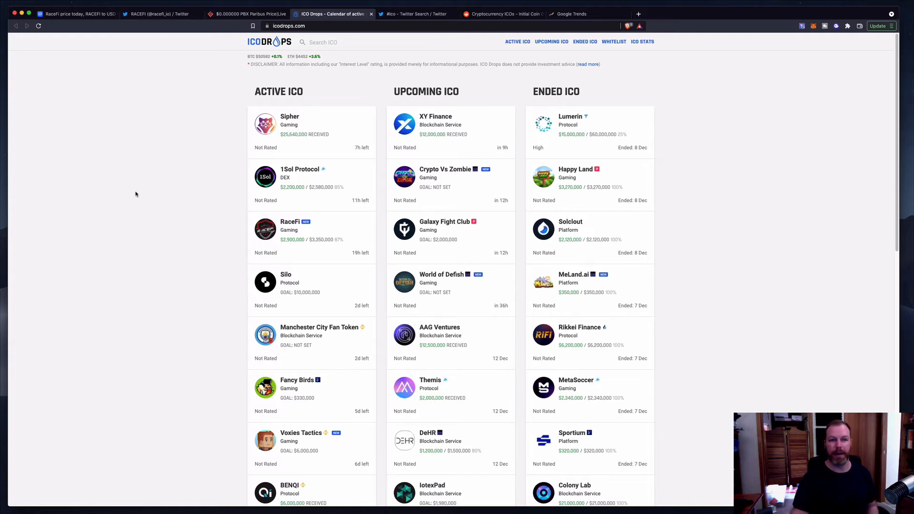
mouse_move(165, 195)
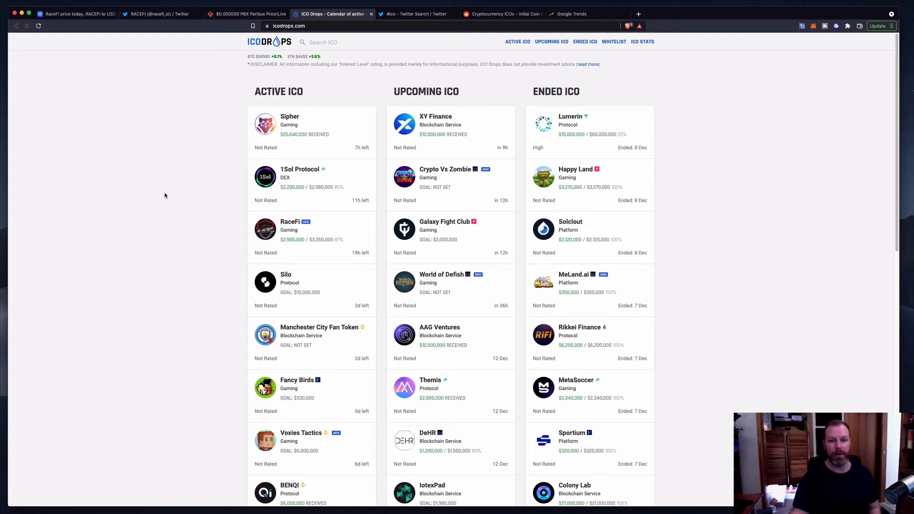
mouse_move(233, 302)
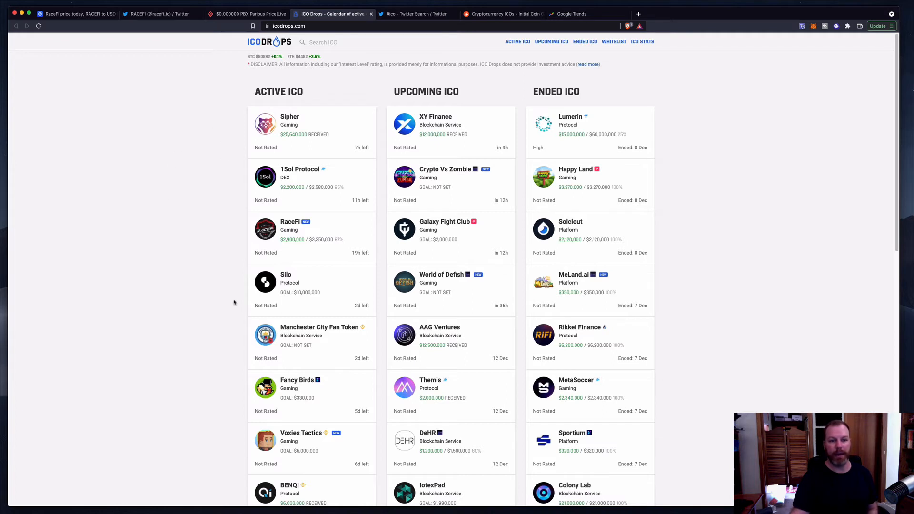
mouse_move(636, 84)
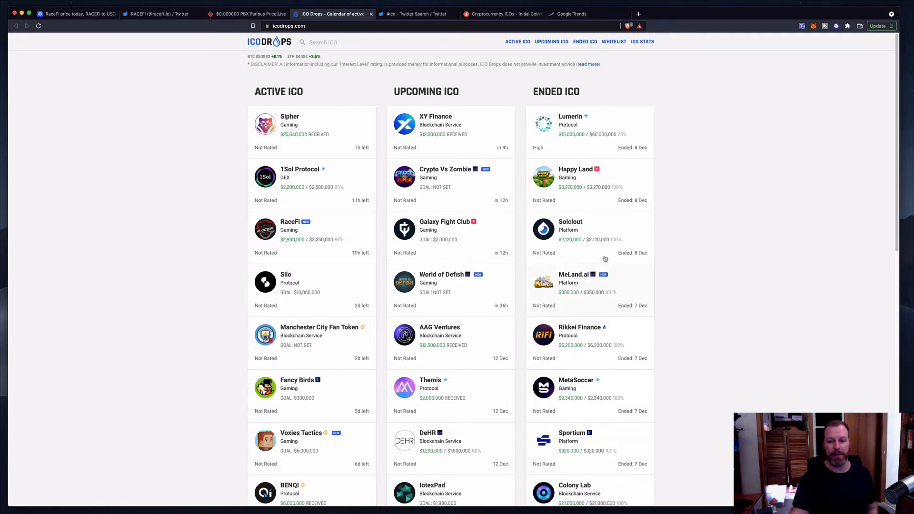
mouse_move(569, 242)
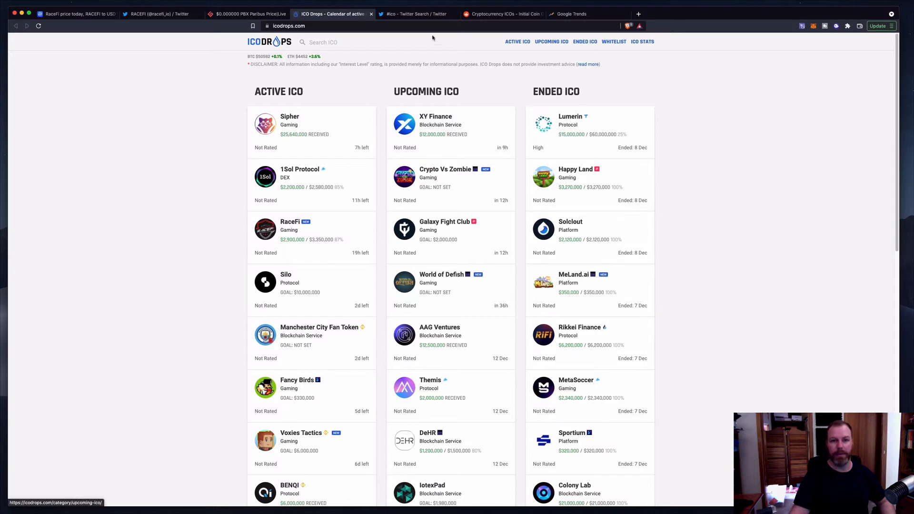
mouse_move(443, 72)
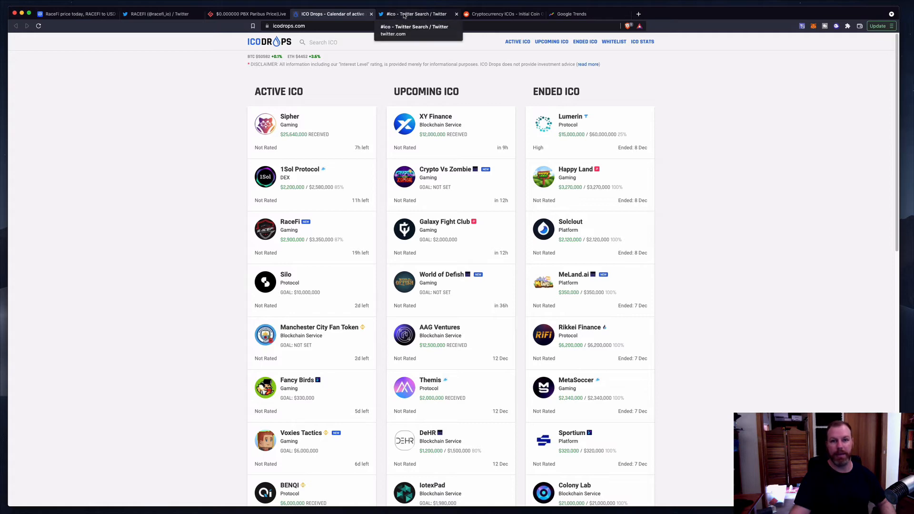
- Search Twitter for #ico and scroll to the TATA Coin presale tweet
click(410, 13)
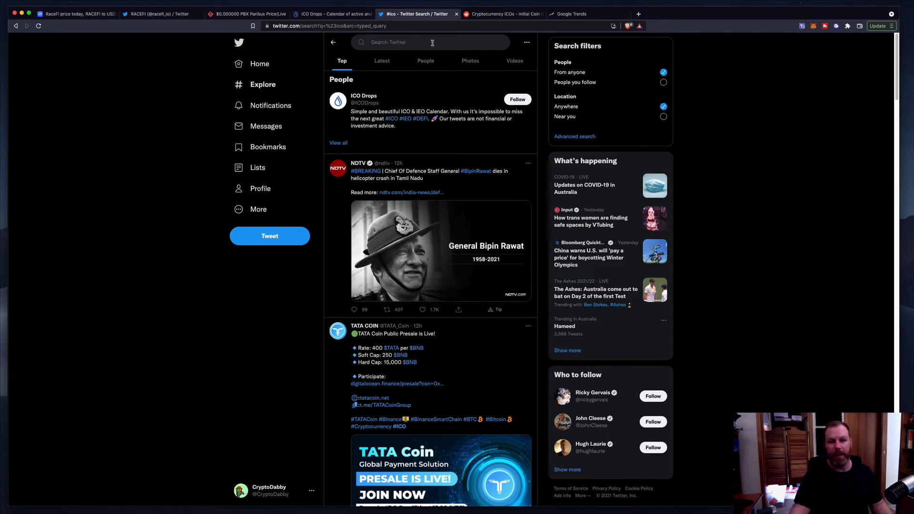
text(#ico)
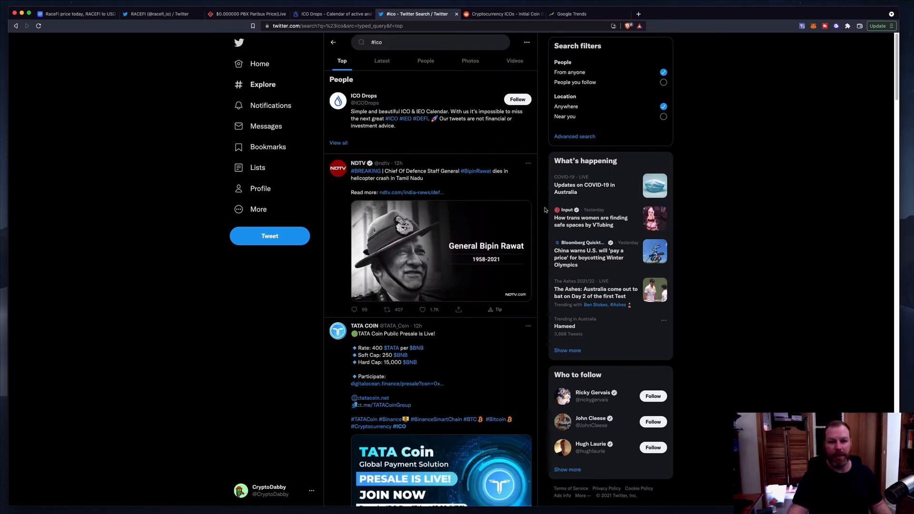
scroll(down, 3)
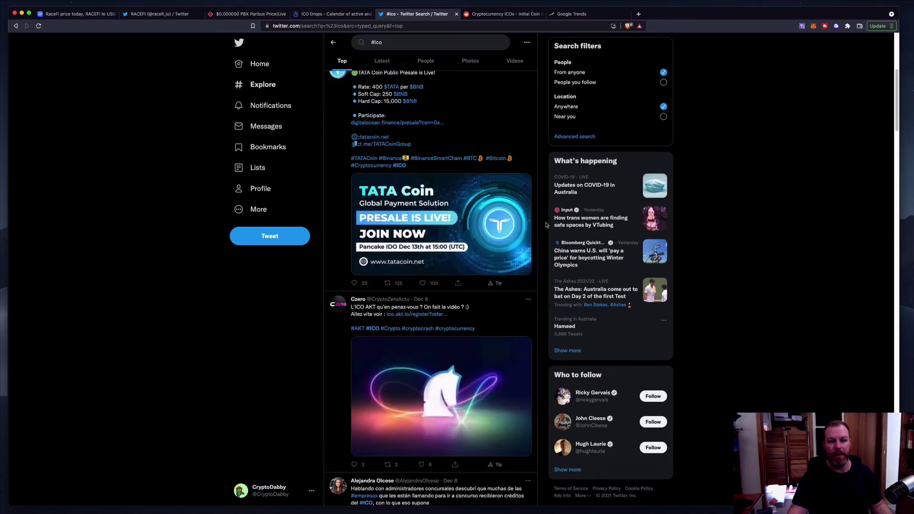
scroll(down, 3)
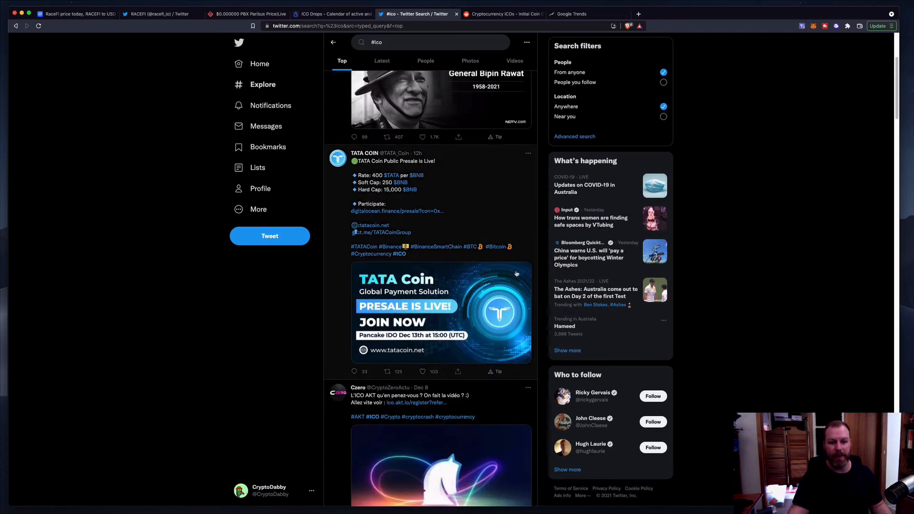
scroll(down, 3)
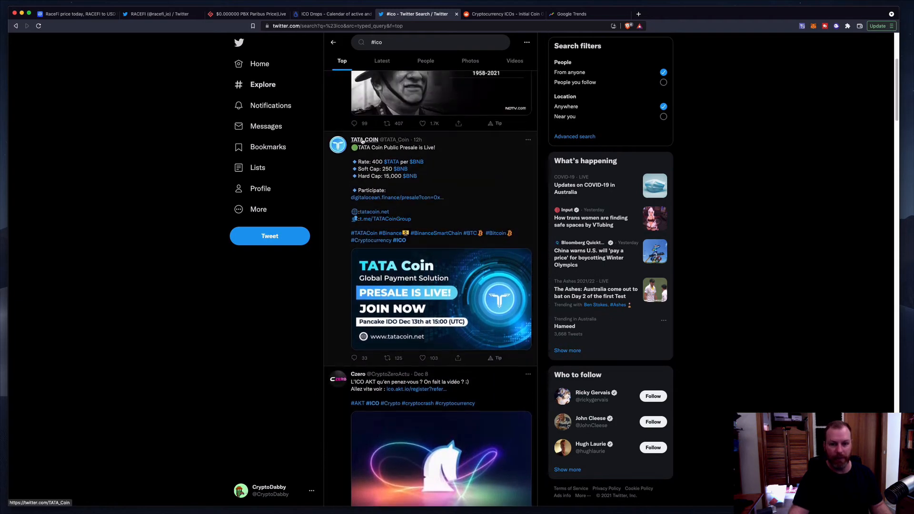
click(365, 140)
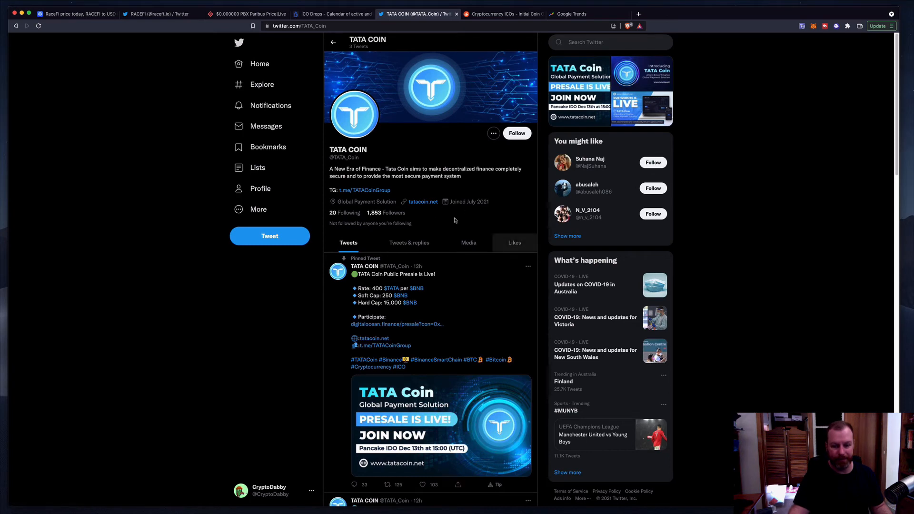
scroll(down, 3)
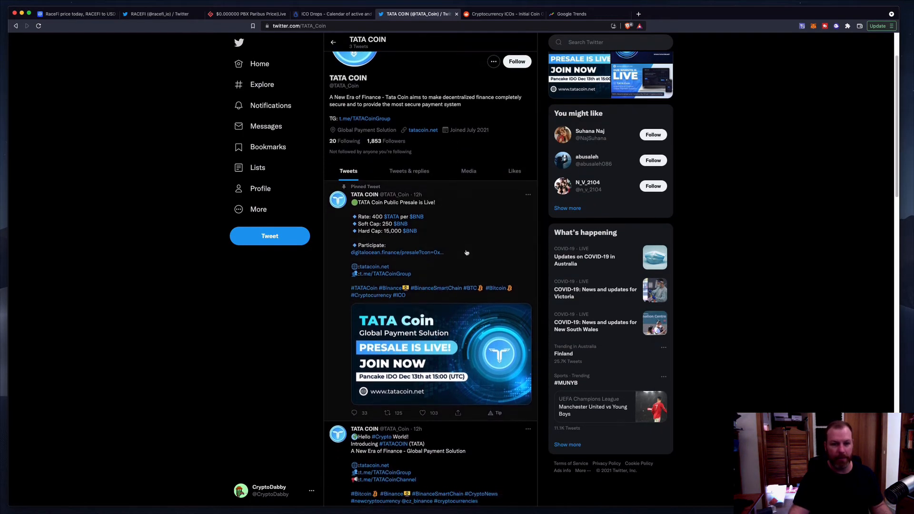
scroll(down, 3)
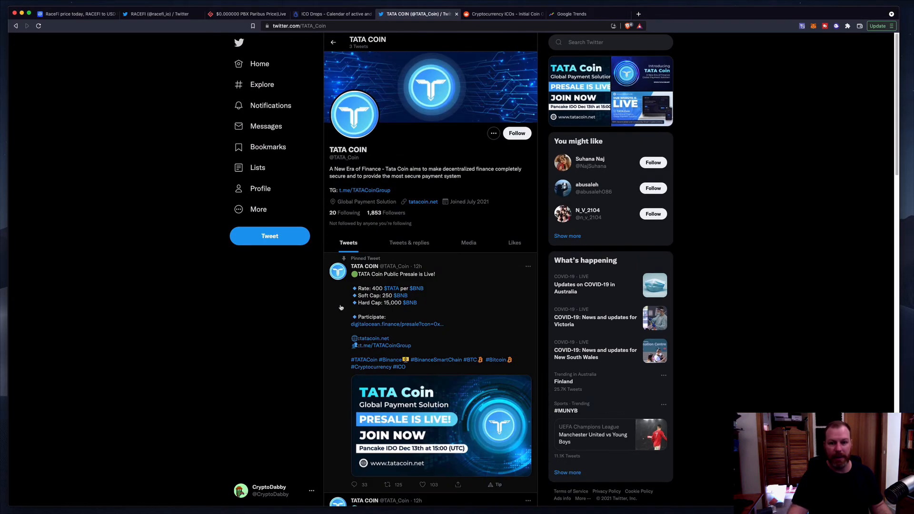
mouse_move(331, 353)
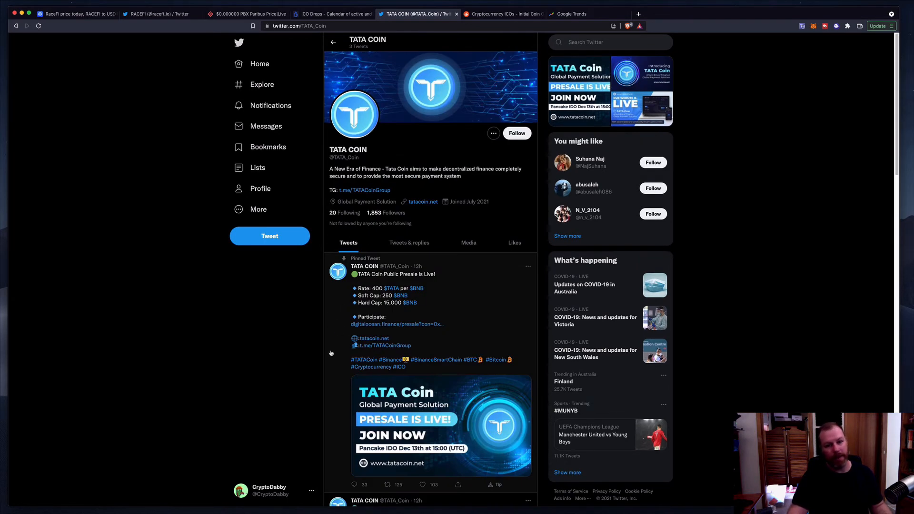
mouse_move(317, 343)
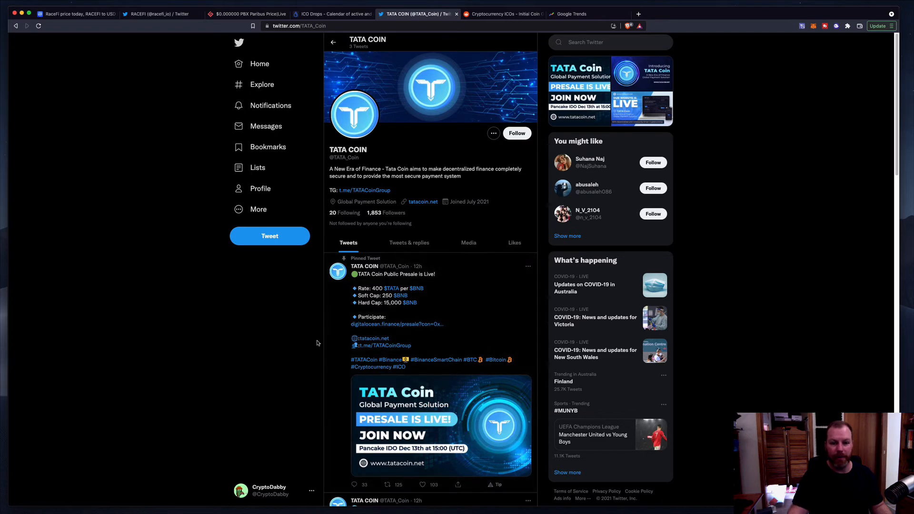
mouse_move(327, 343)
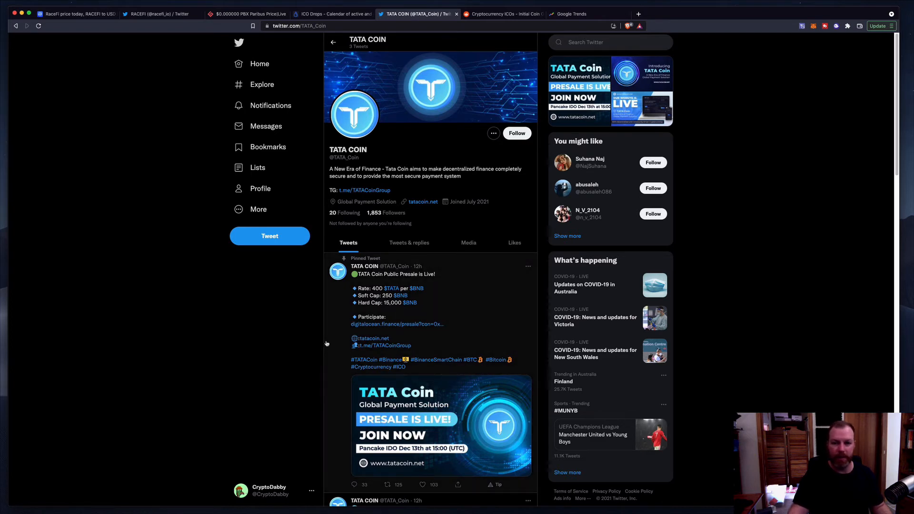
mouse_move(335, 340)
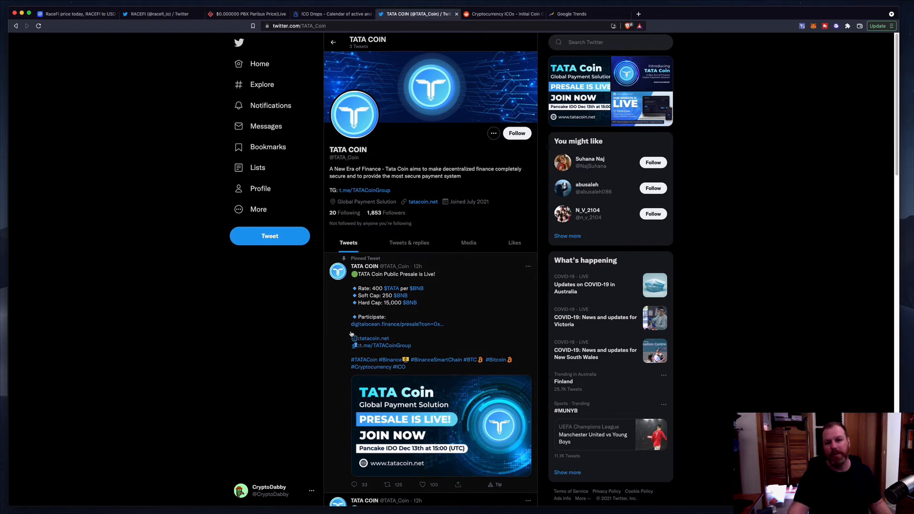
mouse_move(327, 348)
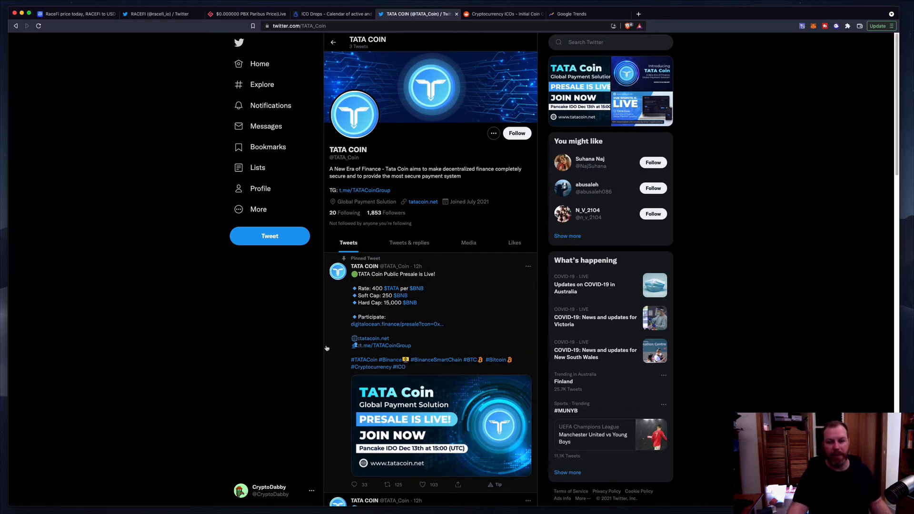
mouse_move(474, 57)
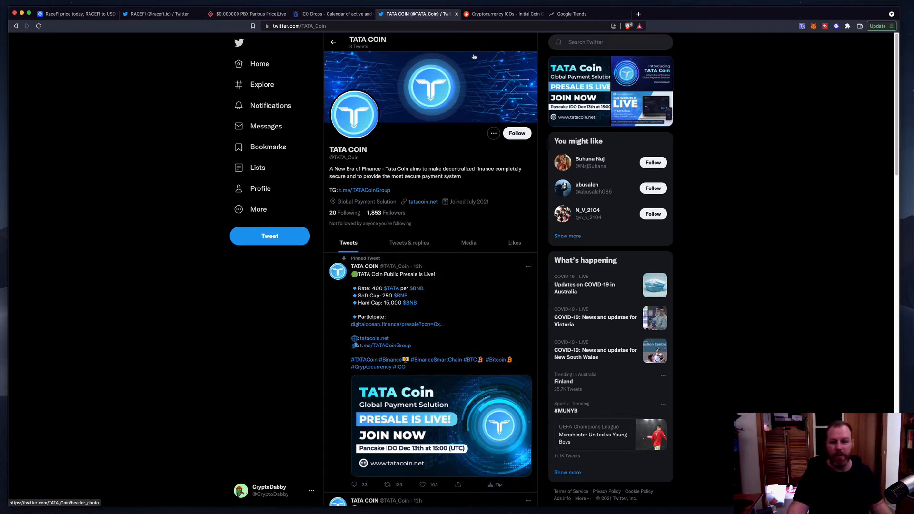
mouse_move(288, 288)
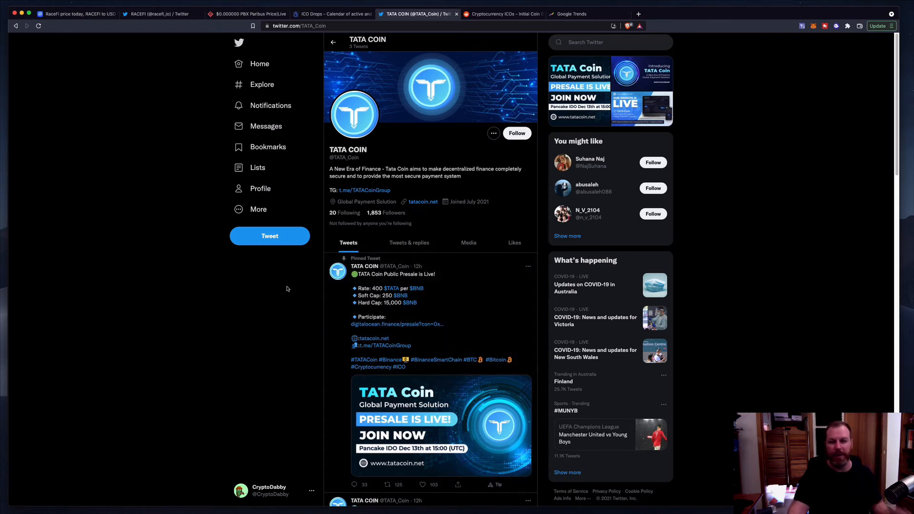
- Browse r/CryptocurrencyICO posts like Florida Man Token and SuperBNB, then return to top
click(504, 14)
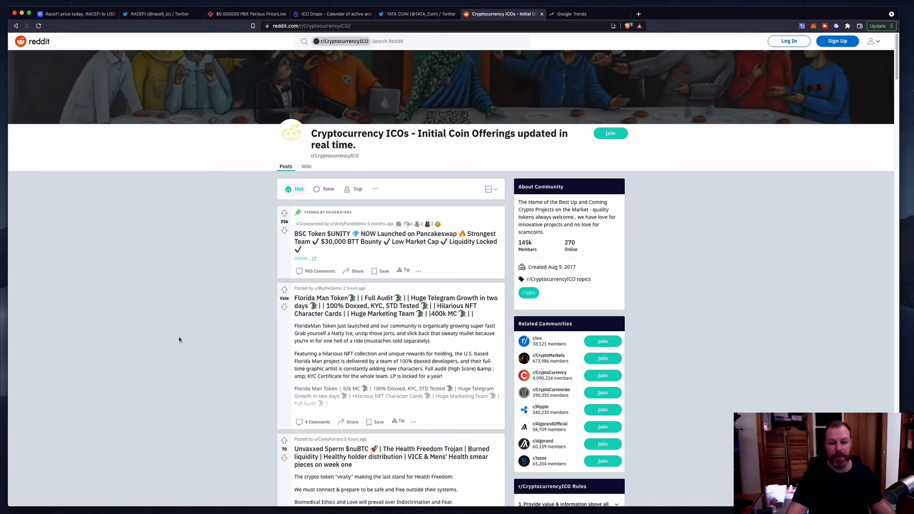
mouse_move(111, 378)
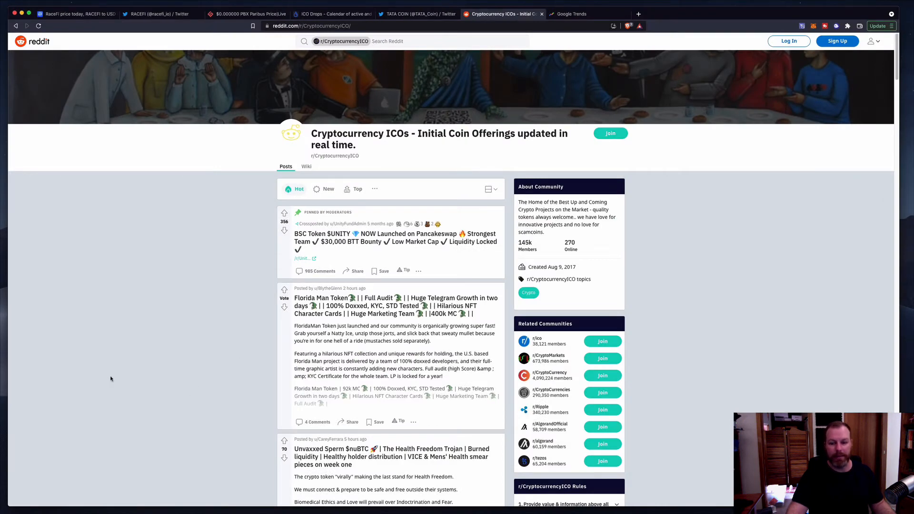
scroll(down, 3)
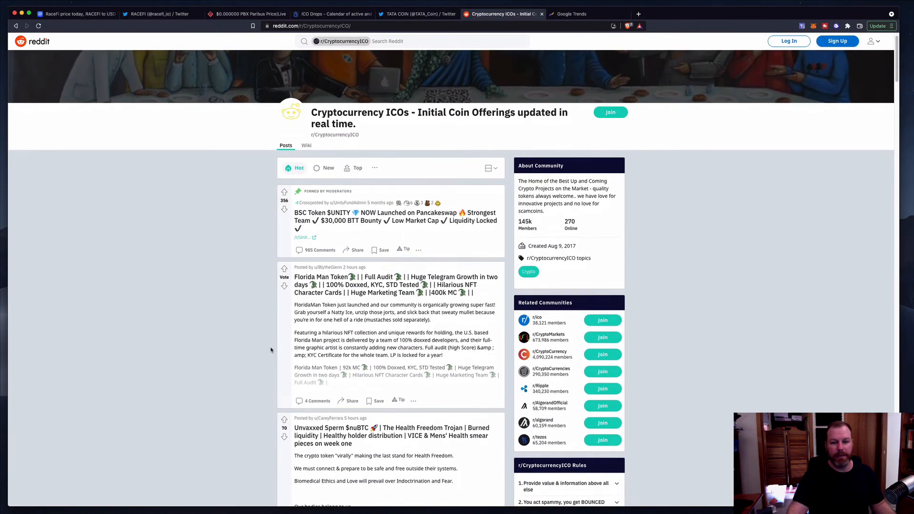
scroll(down, 3)
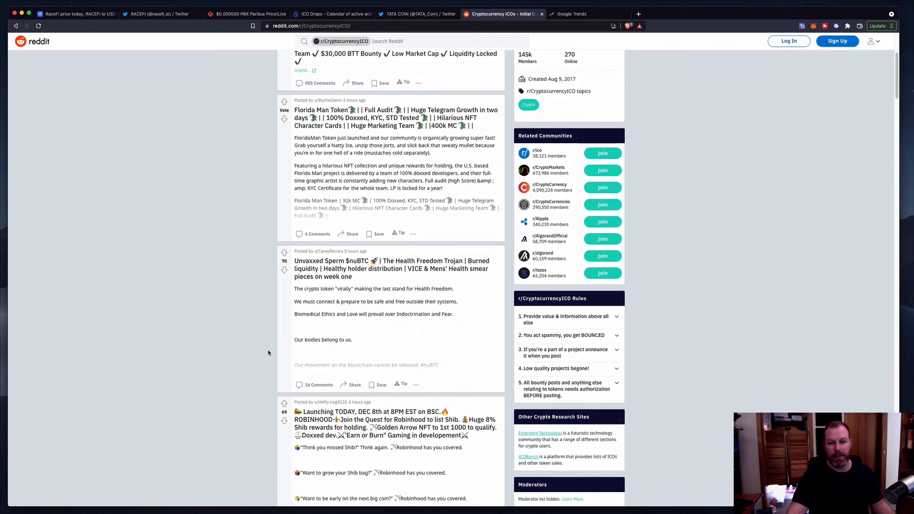
mouse_move(270, 324)
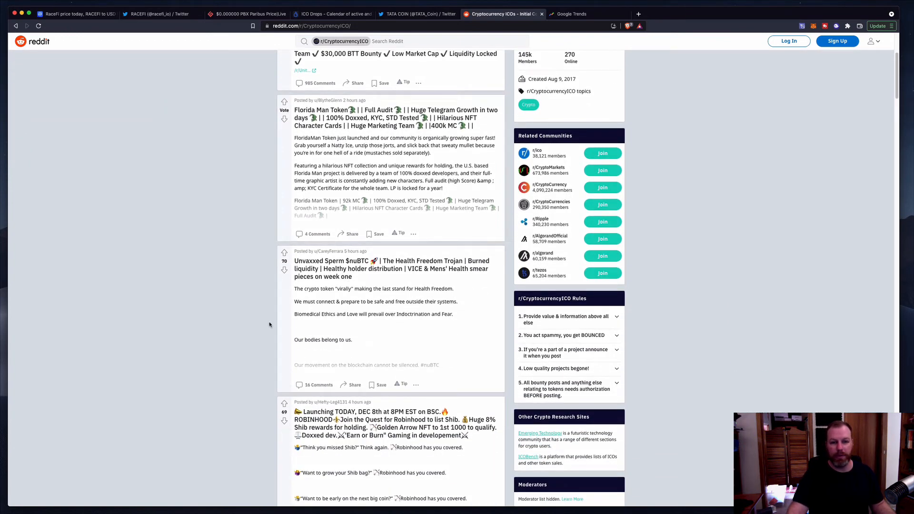
scroll(down, 3)
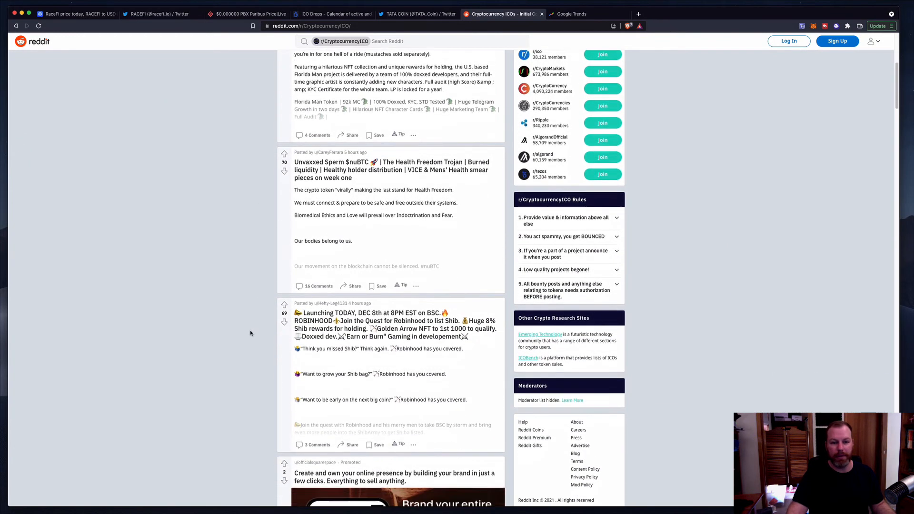
scroll(down, 3)
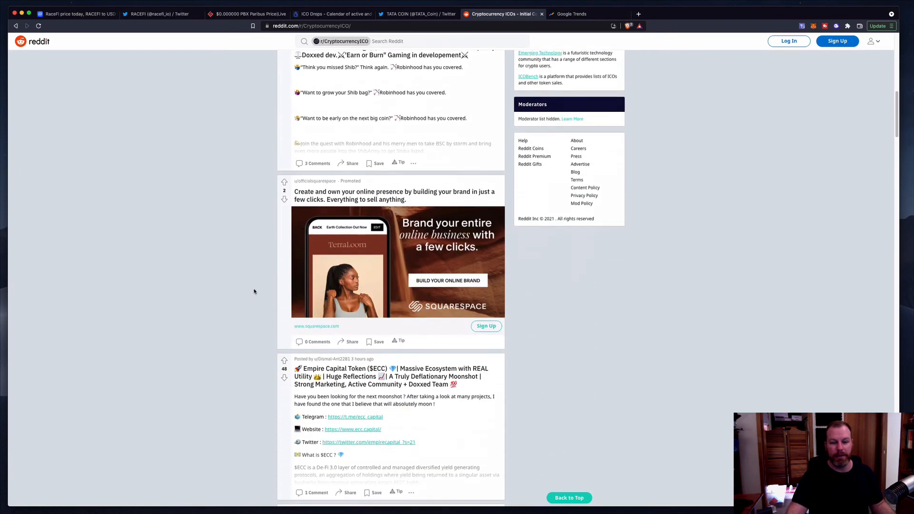
scroll(down, 3)
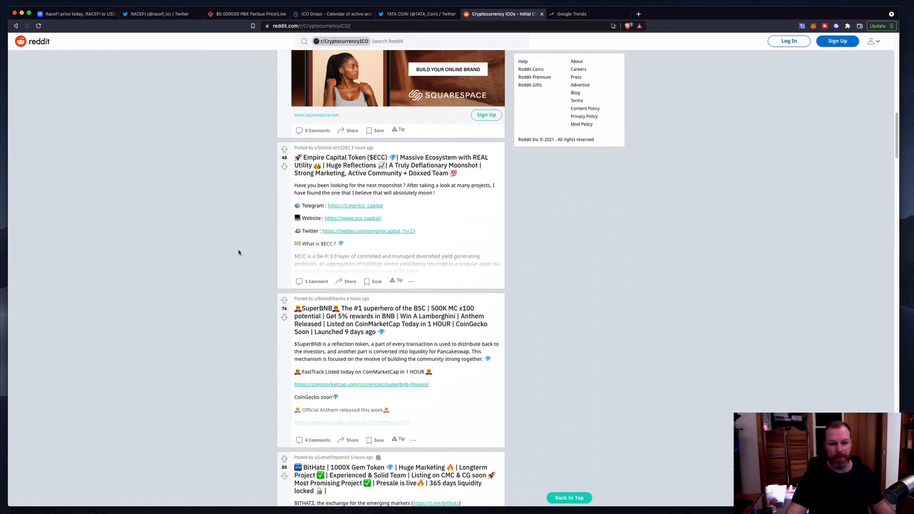
mouse_move(188, 278)
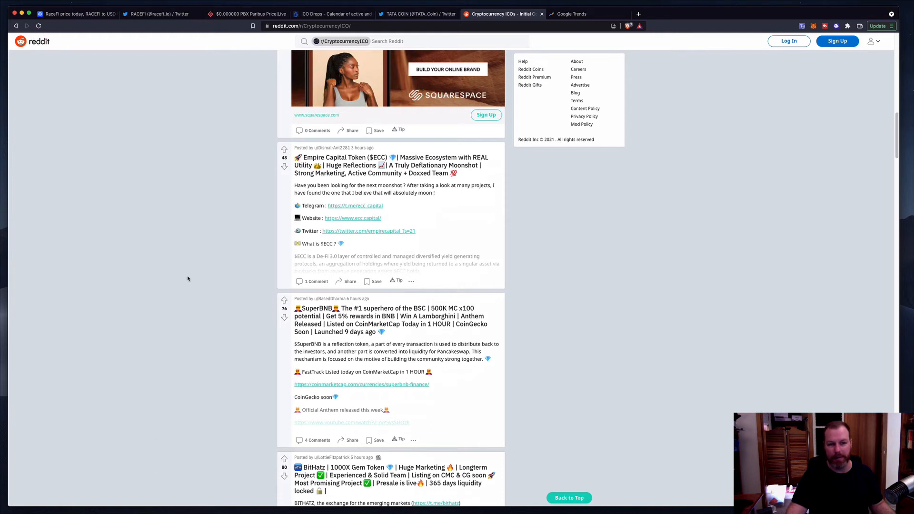
mouse_move(260, 257)
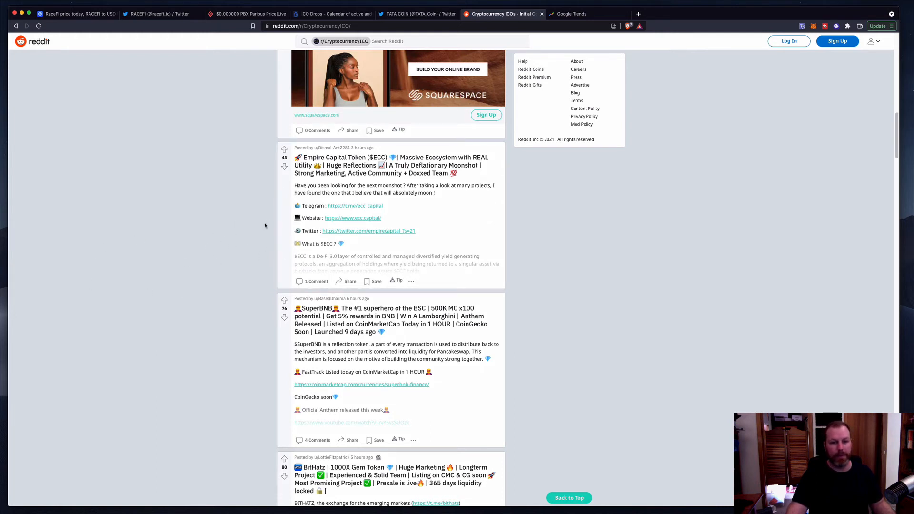
mouse_move(226, 202)
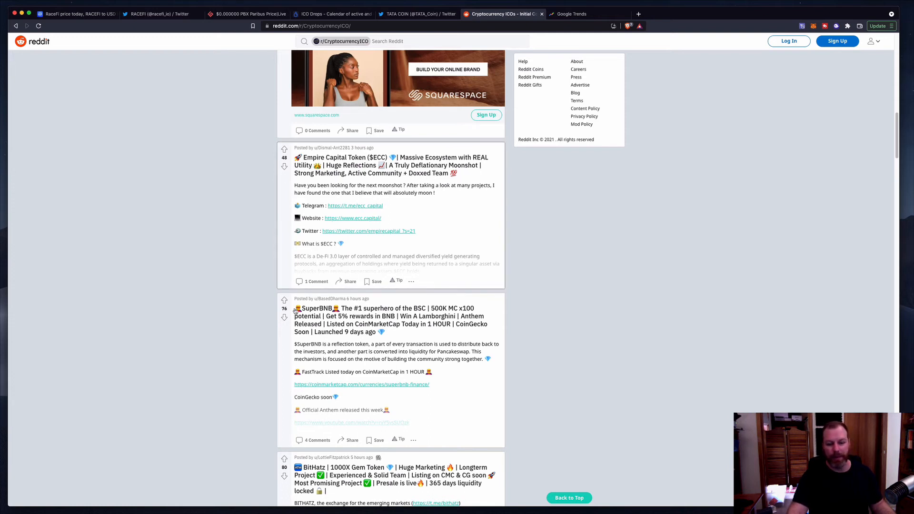
scroll(up, 3)
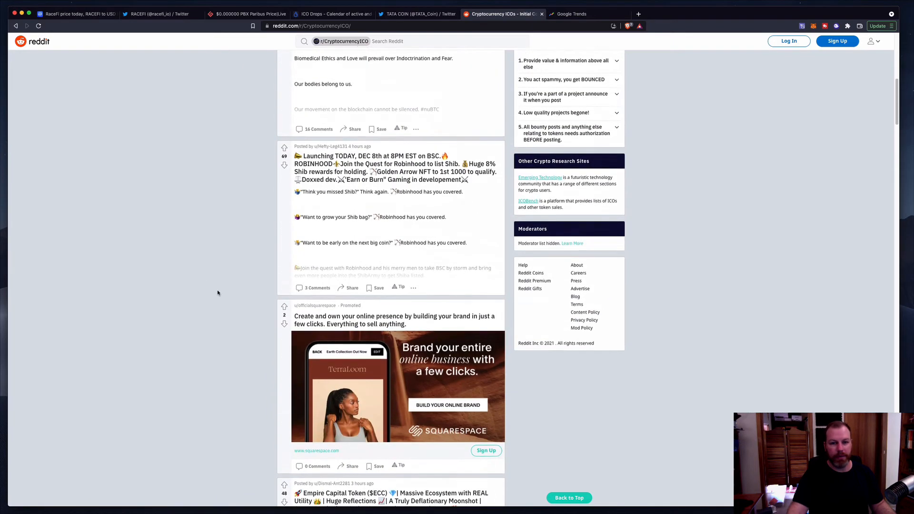
scroll(up, 3)
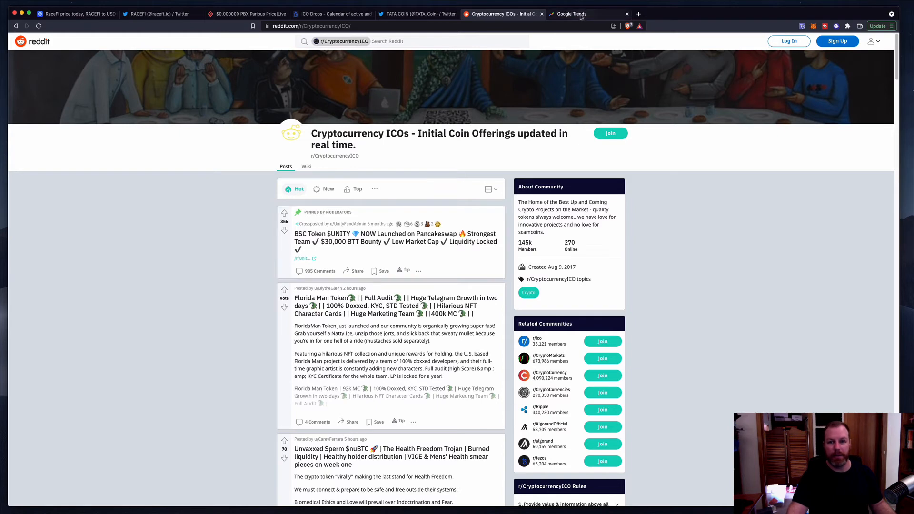
- Search Google Trends for the Cryptocurrency topic and explore it
click(581, 13)
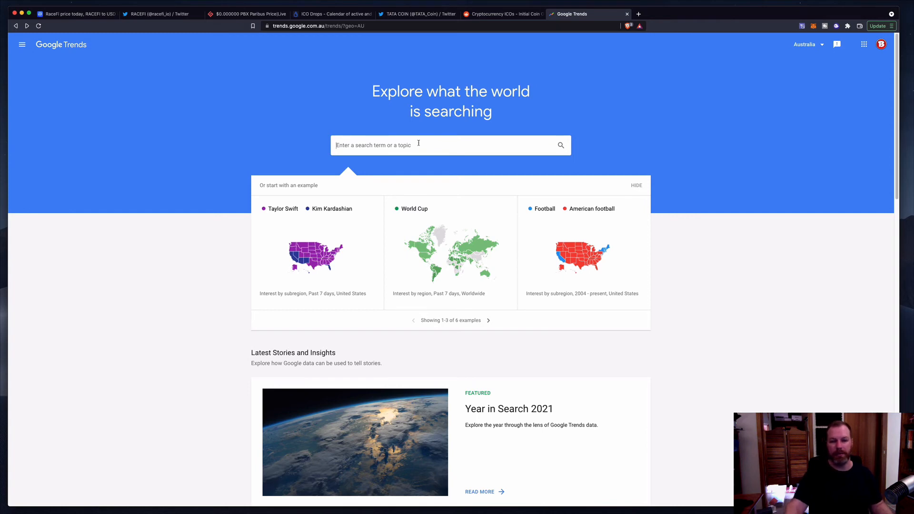
text(c)
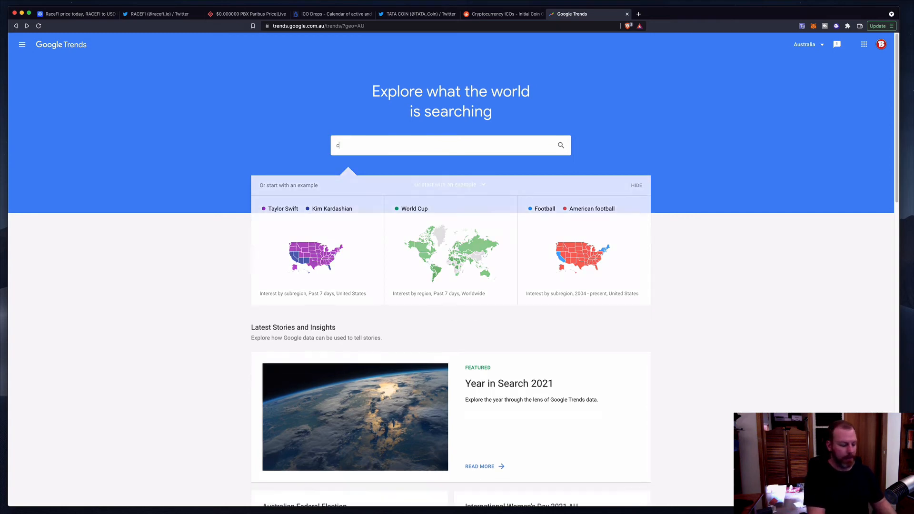
text(ryo)
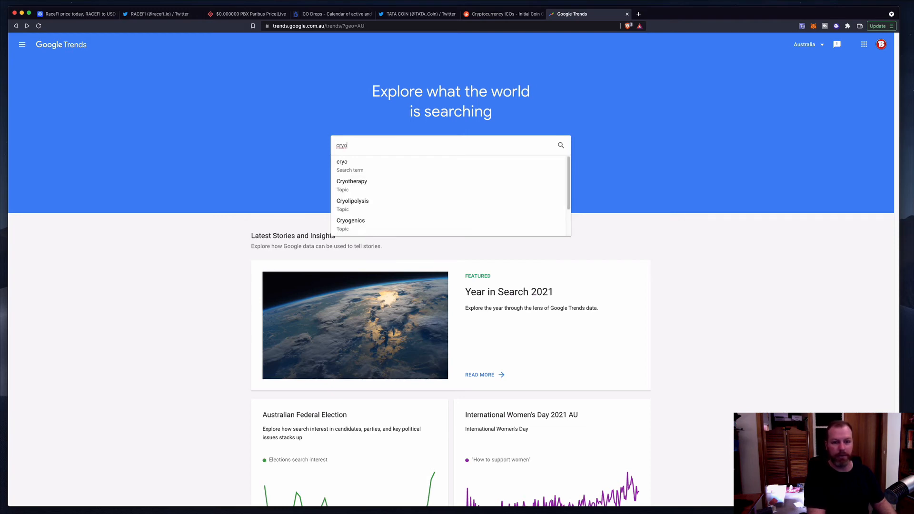
key(Backspace)
text(pt)
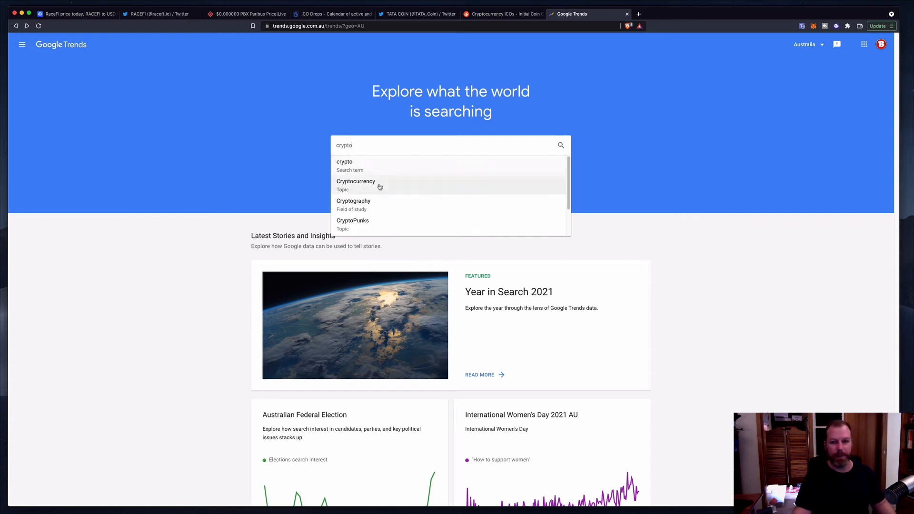
click(355, 181)
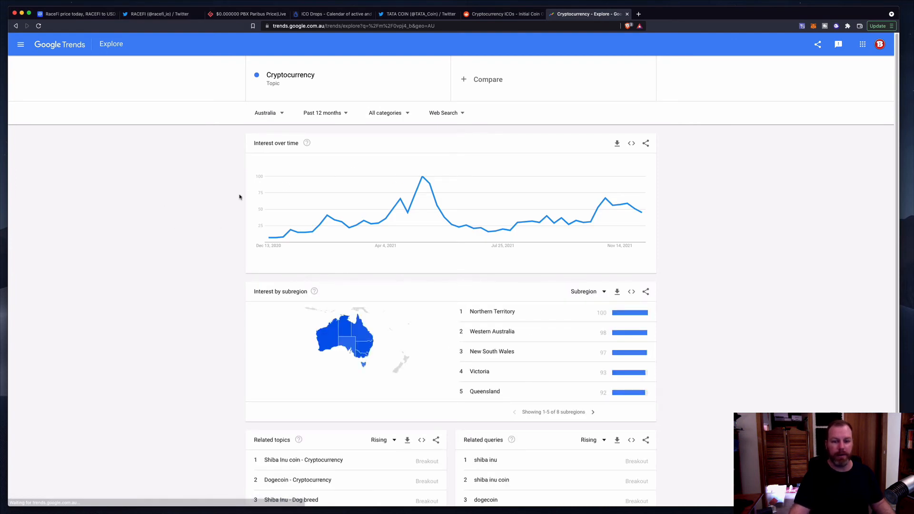
mouse_move(226, 101)
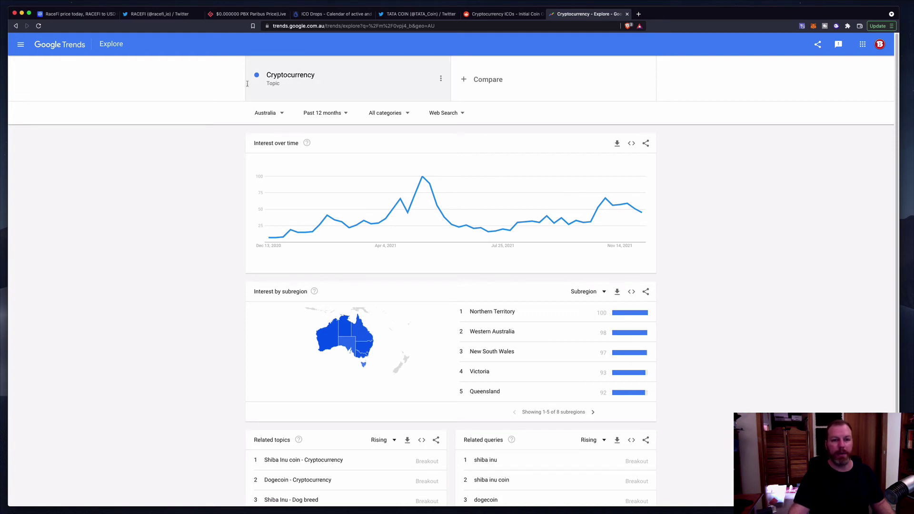
- Add 'altcoin' as a comparison term, set to Worldwide over the past 7 days
text(alt)
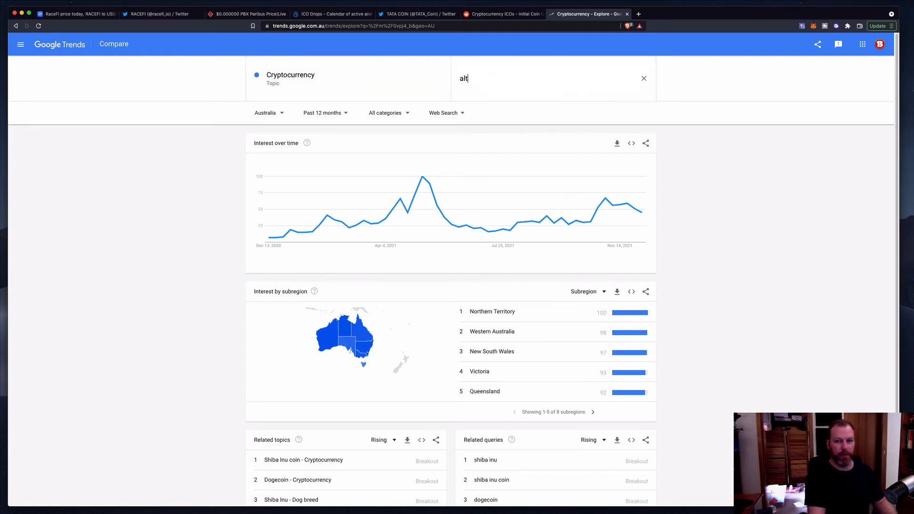
key(Enter)
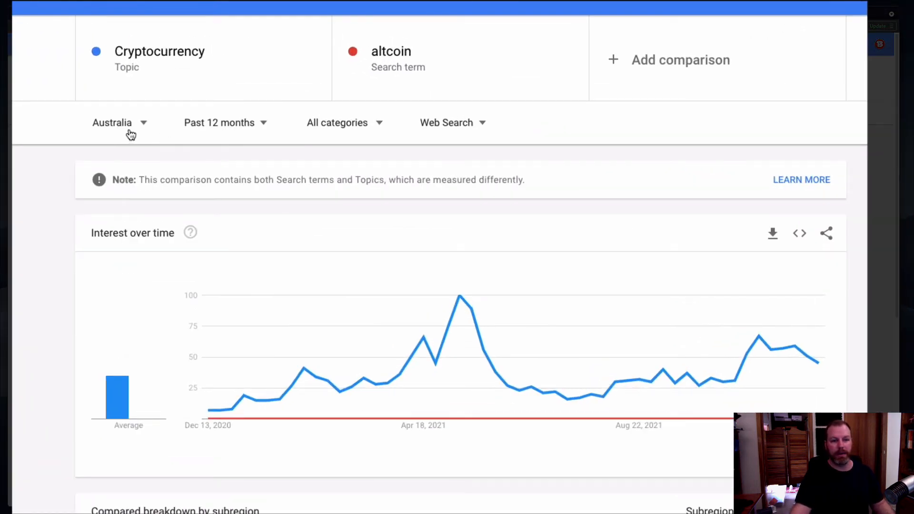
click(114, 122)
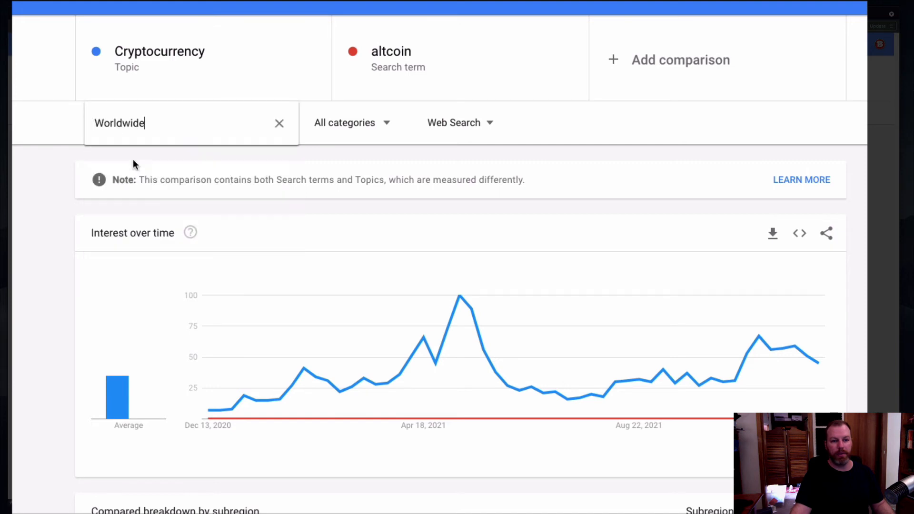
click(119, 123)
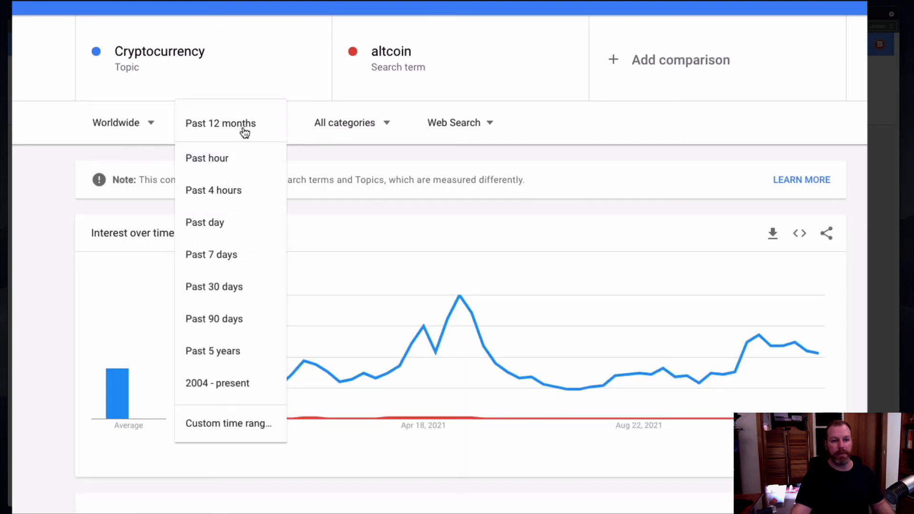
mouse_move(231, 262)
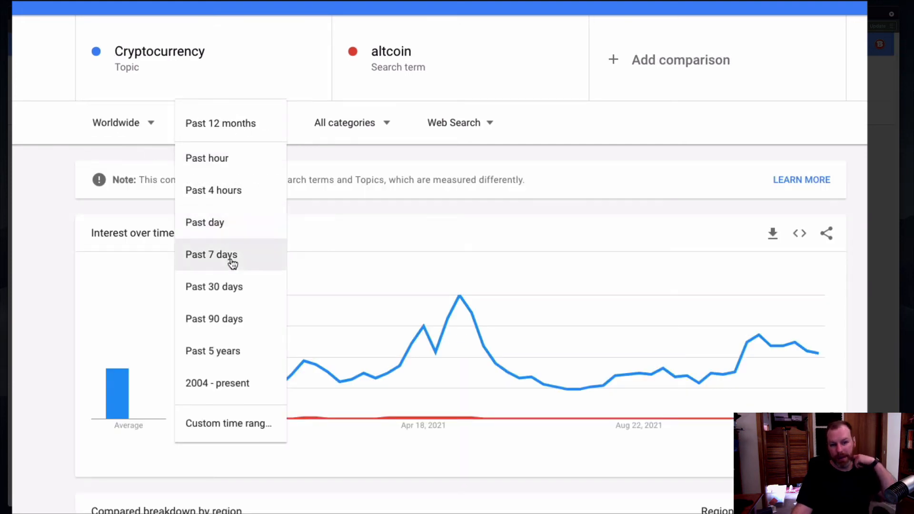
click(210, 254)
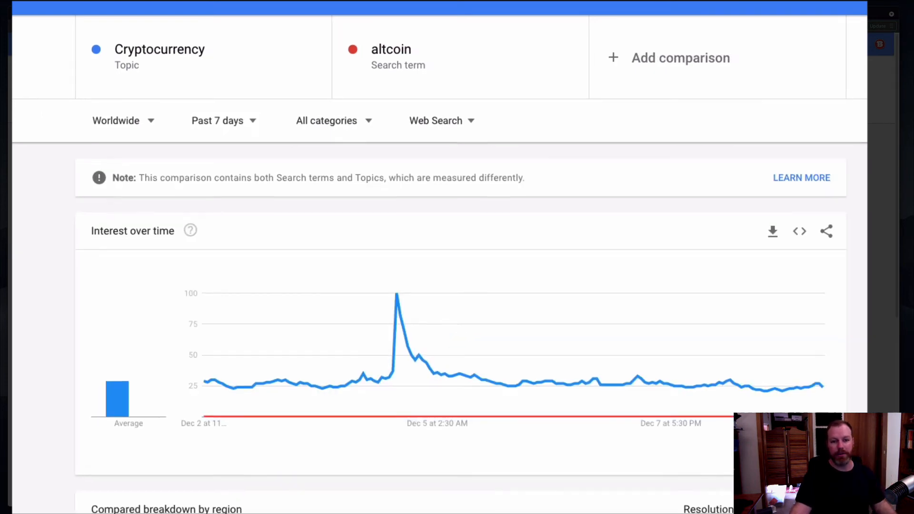
- Page through the rising related queries and follow the 'grq crypto' breakout query
scroll(down, 3)
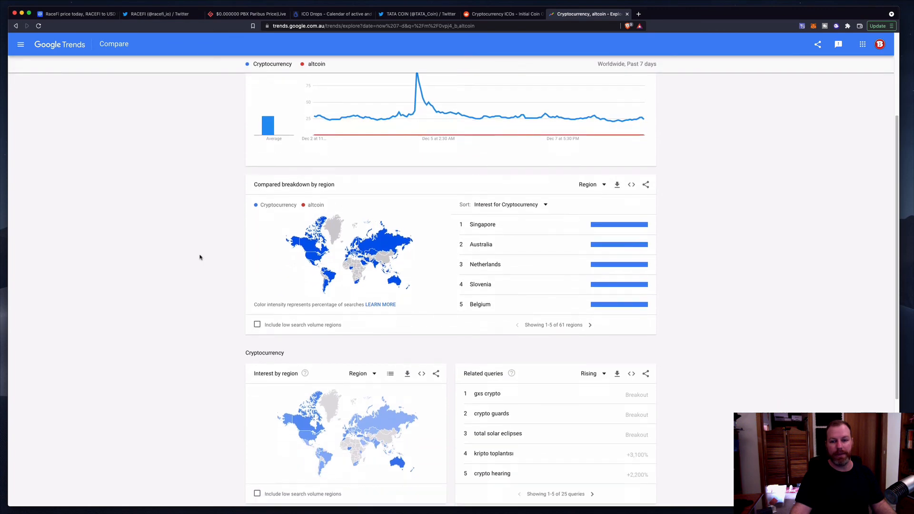
scroll(down, 3)
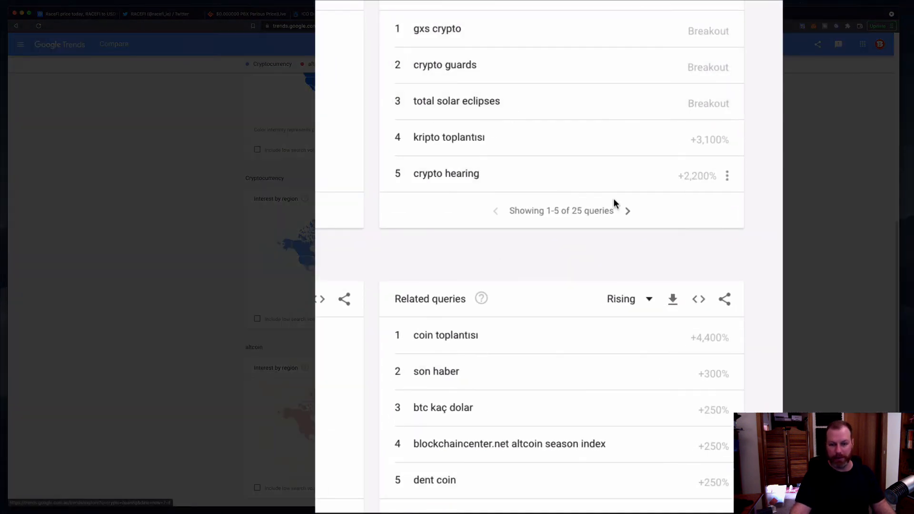
click(629, 211)
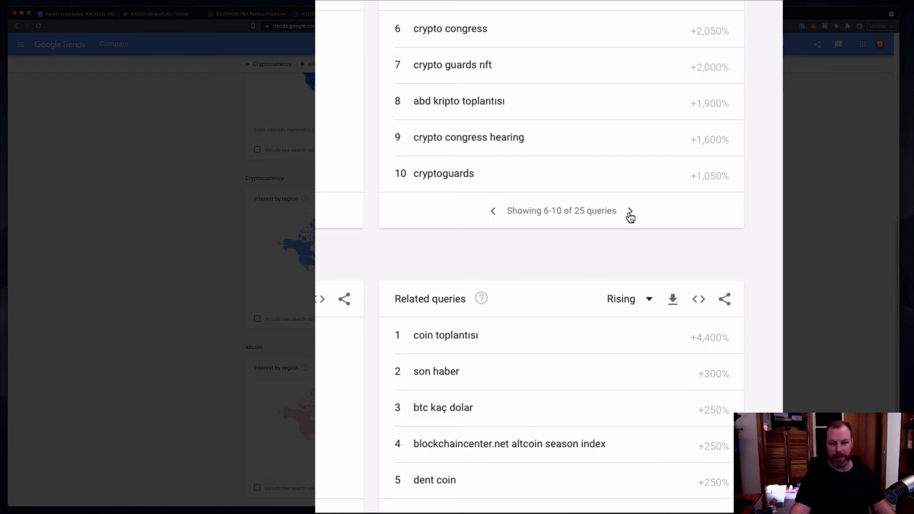
mouse_move(490, 218)
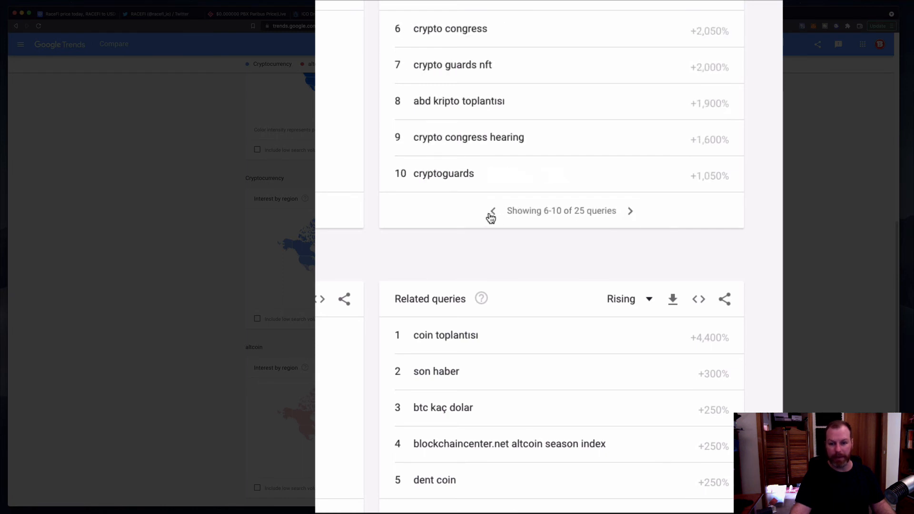
click(492, 211)
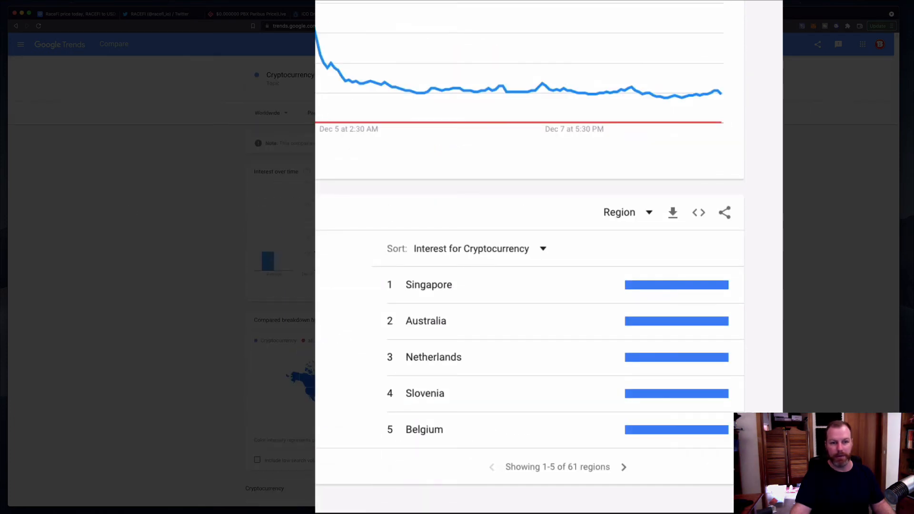
mouse_move(191, 245)
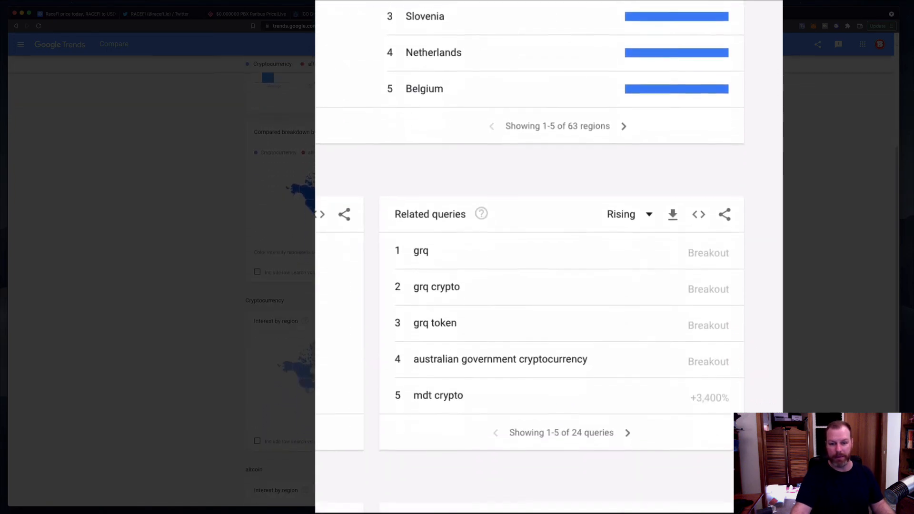
scroll(down, 3)
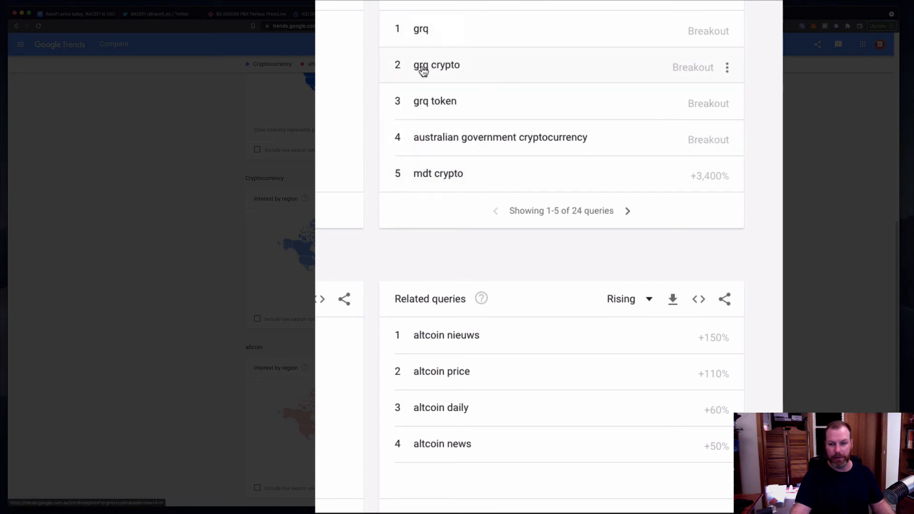
click(724, 14)
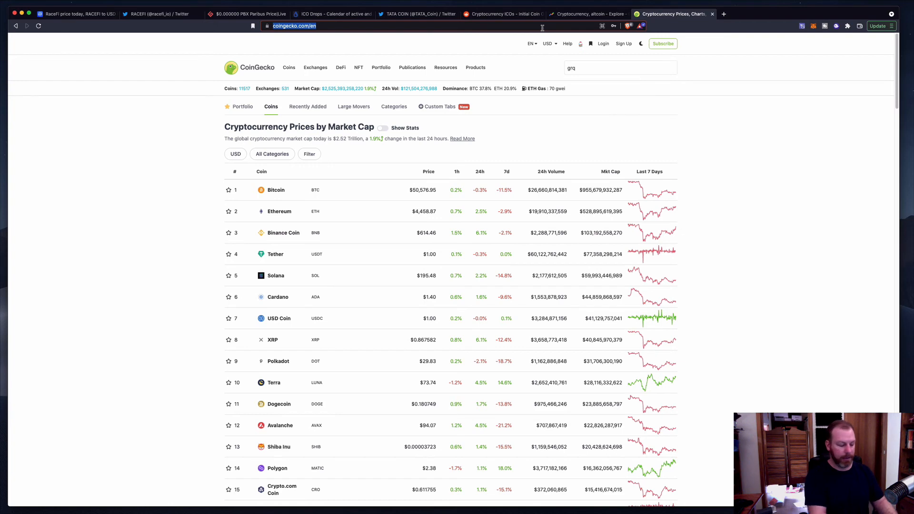
- Type 'grq c' to start searching for grq crypto
text(grq c)
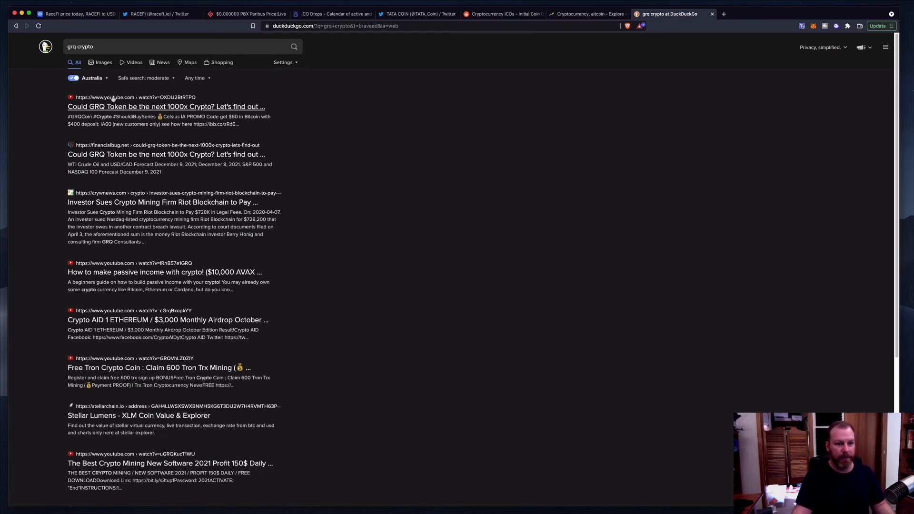
mouse_move(153, 208)
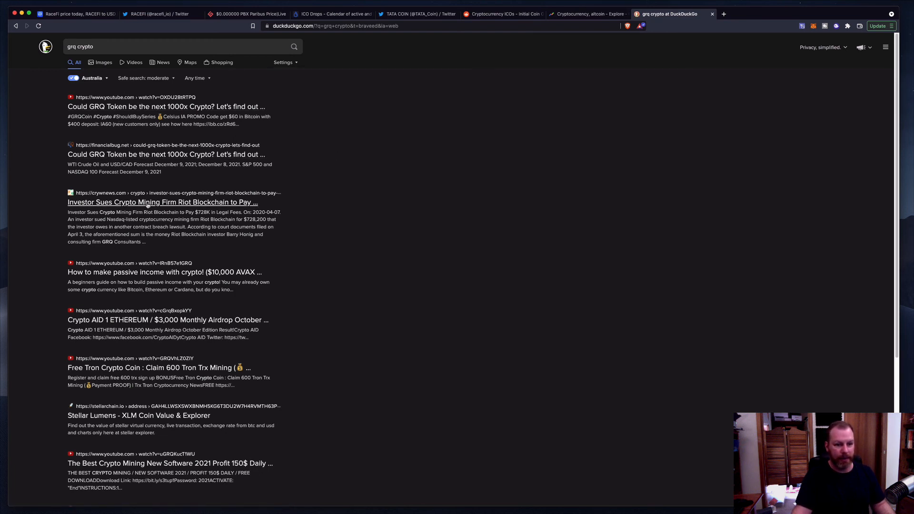
mouse_move(162, 273)
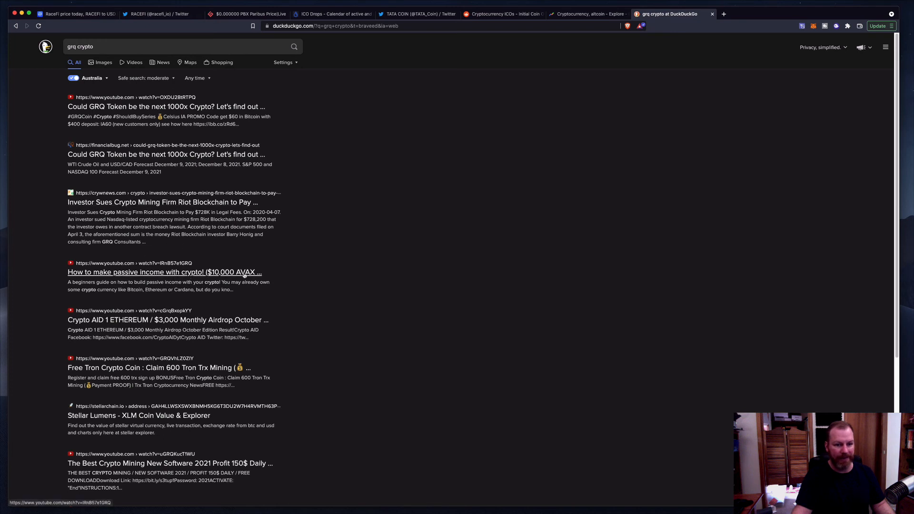
mouse_move(357, 227)
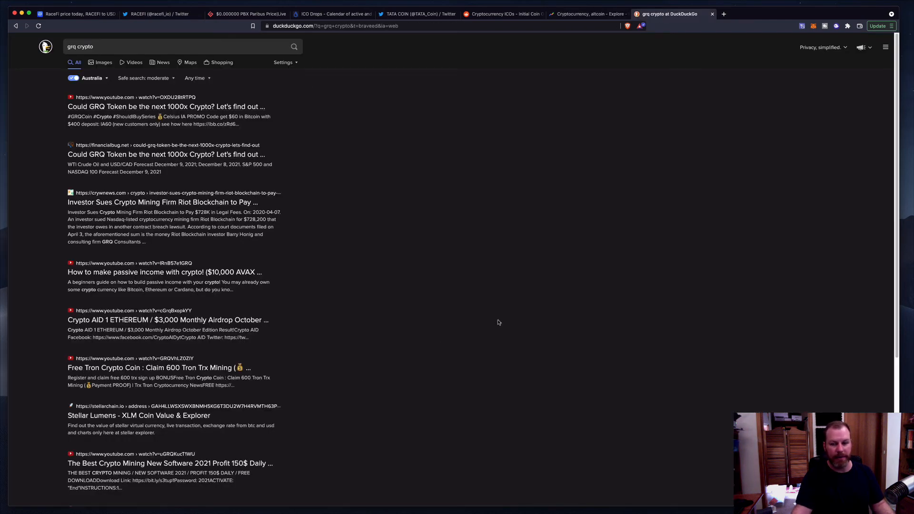
mouse_move(592, 291)
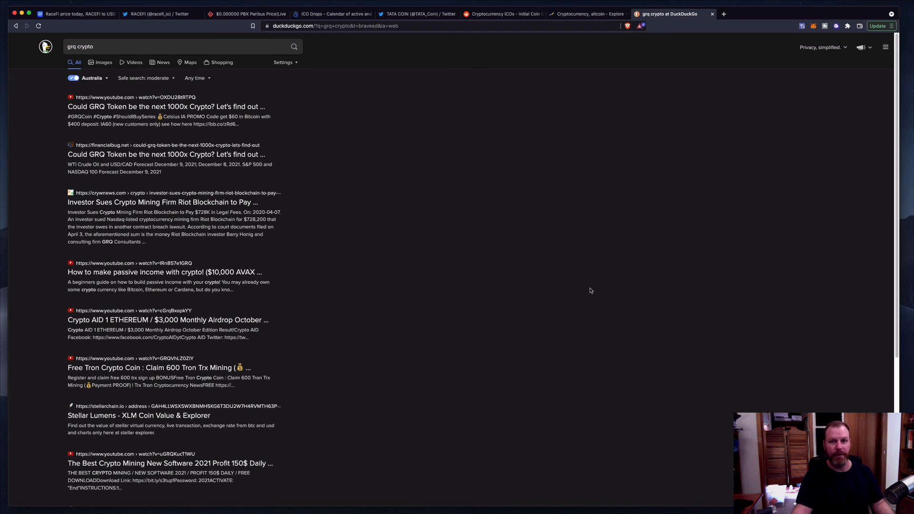
mouse_move(535, 250)
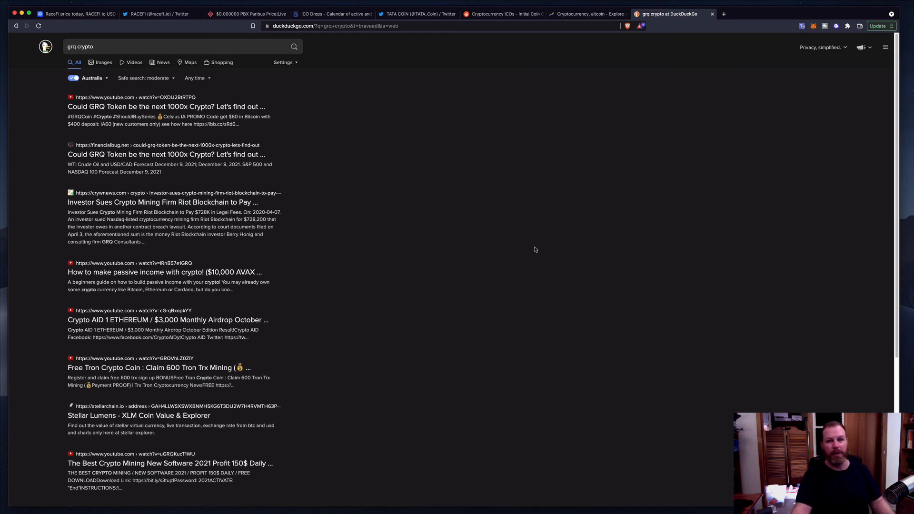
mouse_move(452, 123)
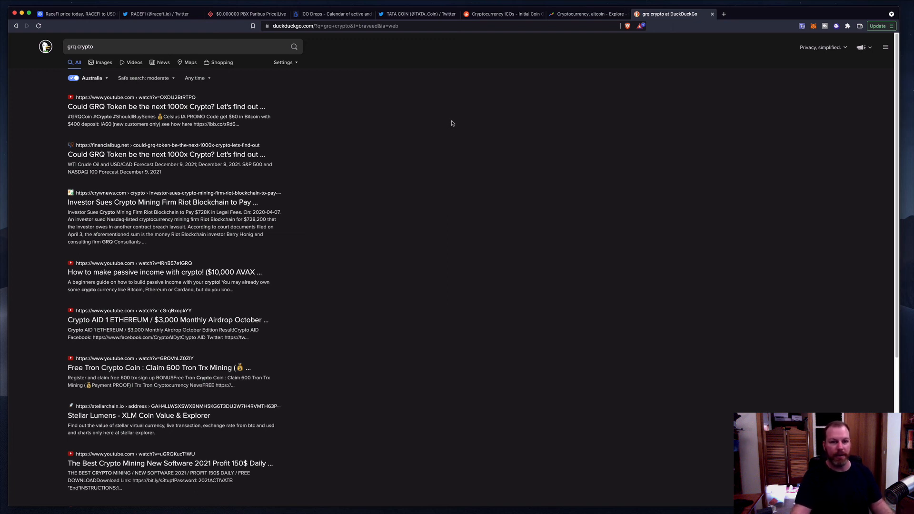
mouse_move(418, 241)
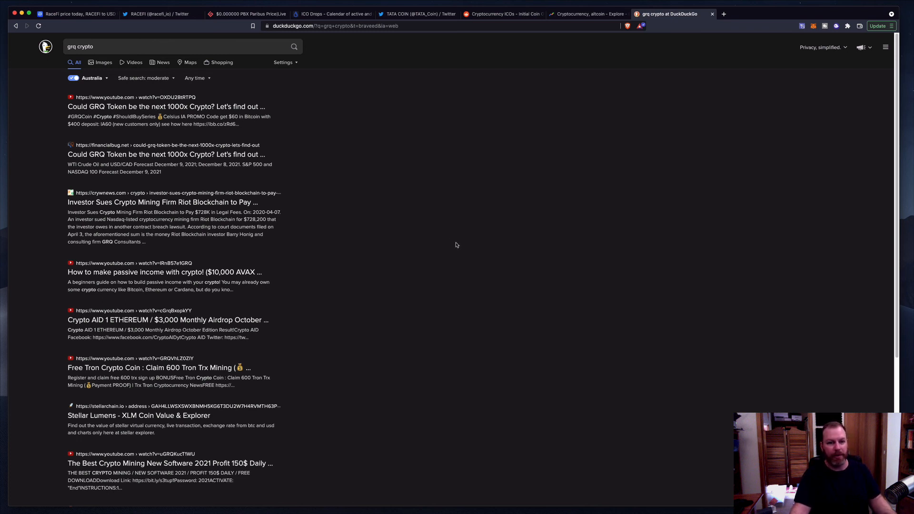
mouse_move(442, 254)
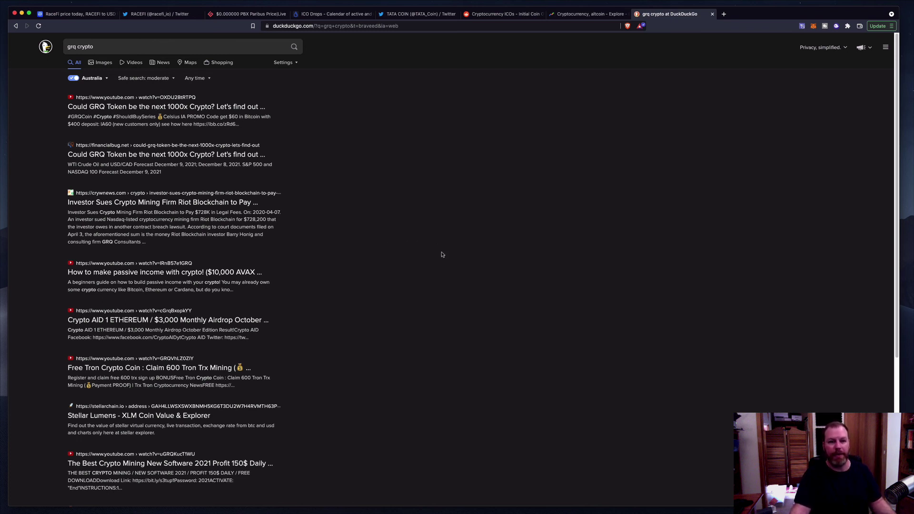
mouse_move(460, 251)
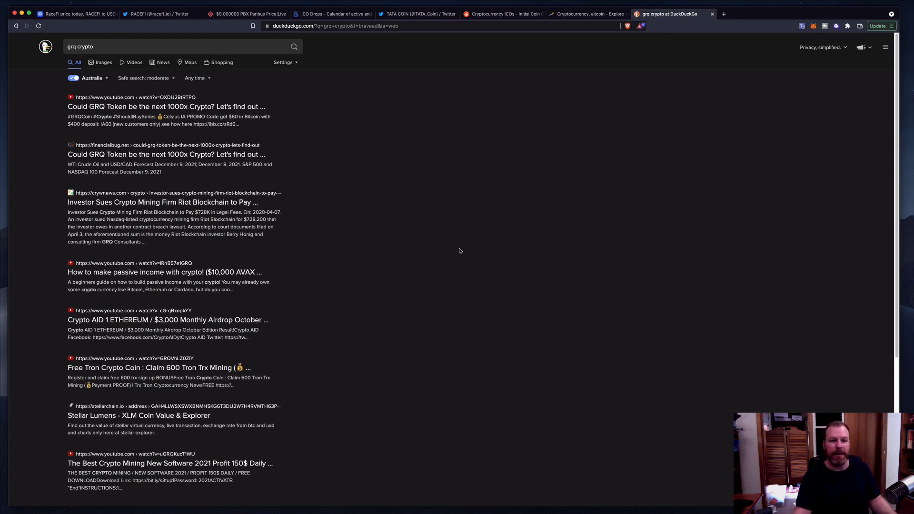
mouse_move(456, 238)
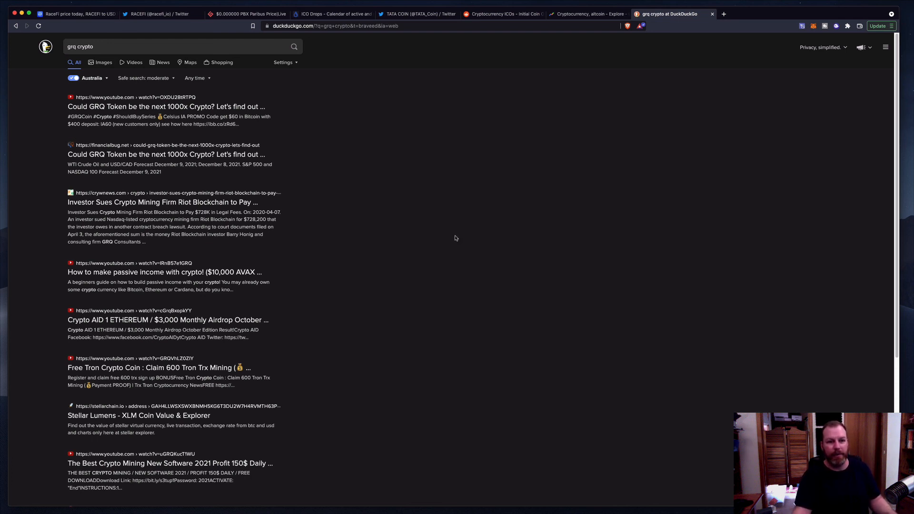
mouse_move(511, 77)
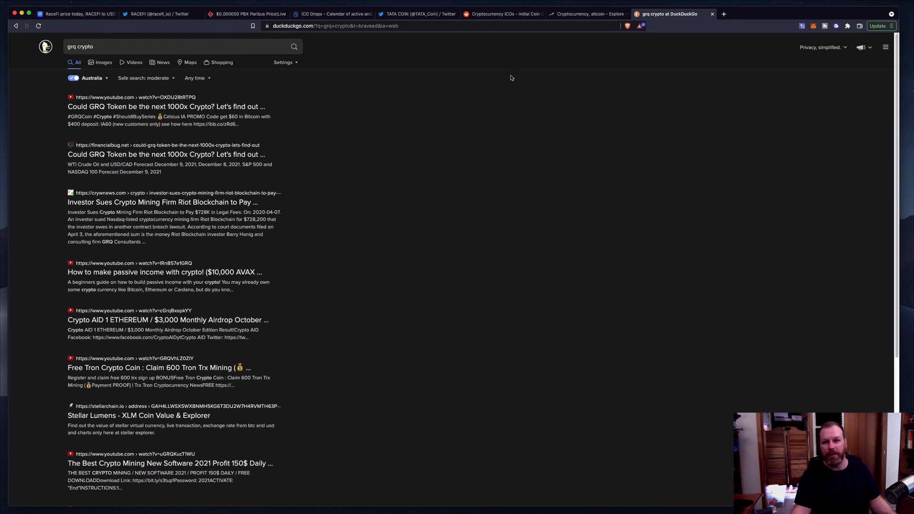
mouse_move(467, 144)
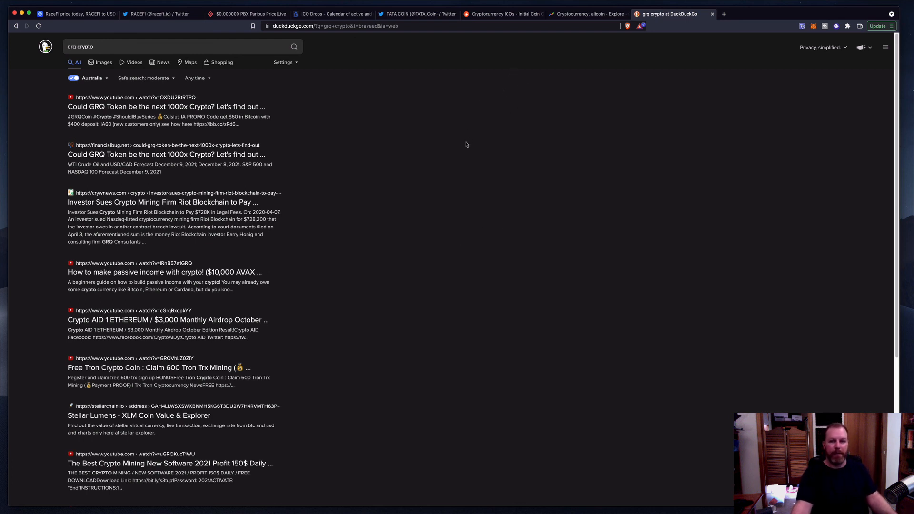